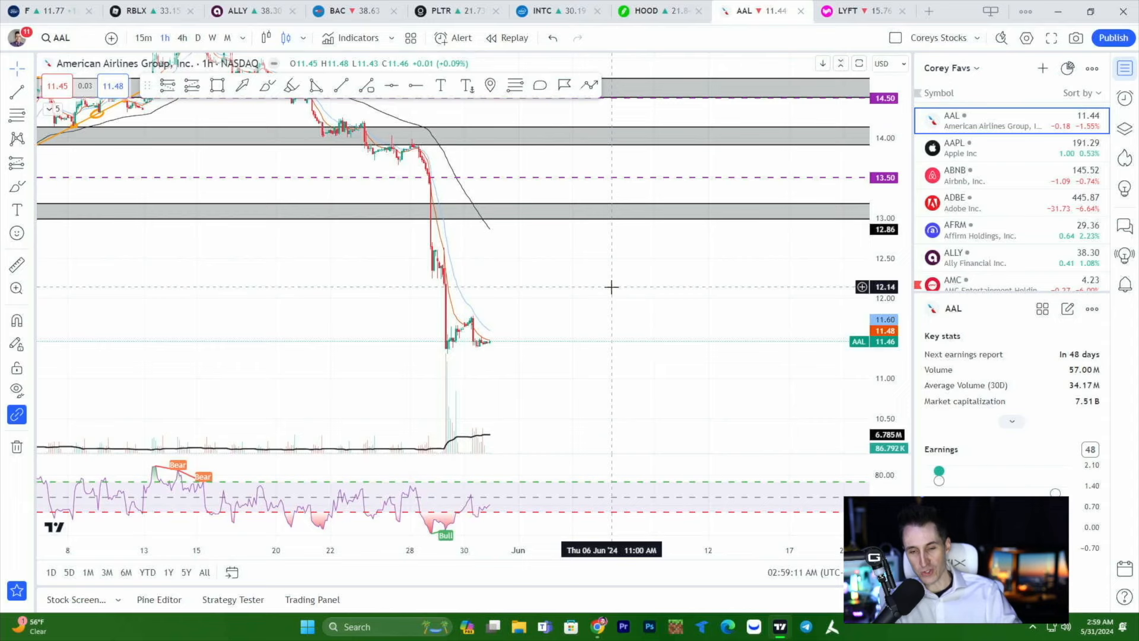
Stage a long AAL July 19 $13 call costing $0.21, removing the $14 short leg.
click(649, 11)
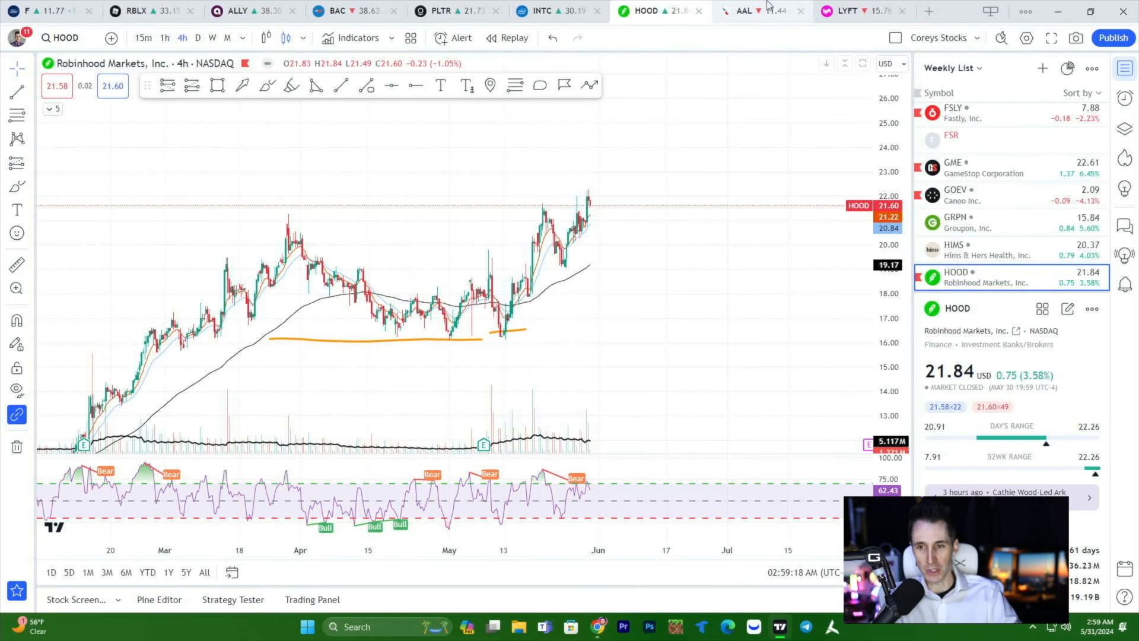
click(741, 10)
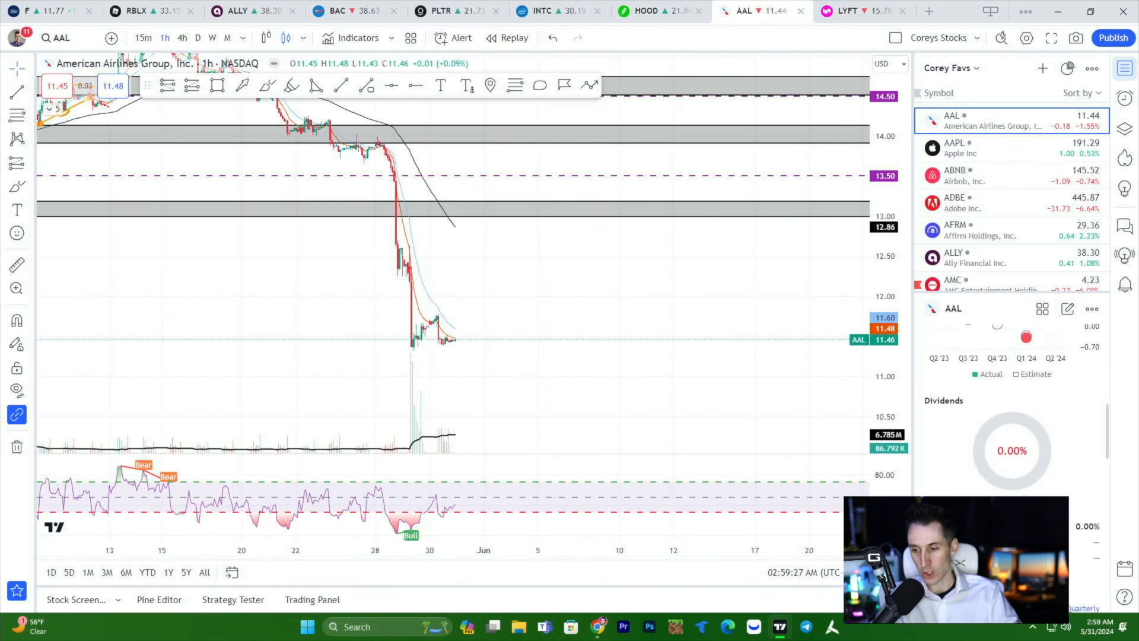
mouse_move(1054, 363)
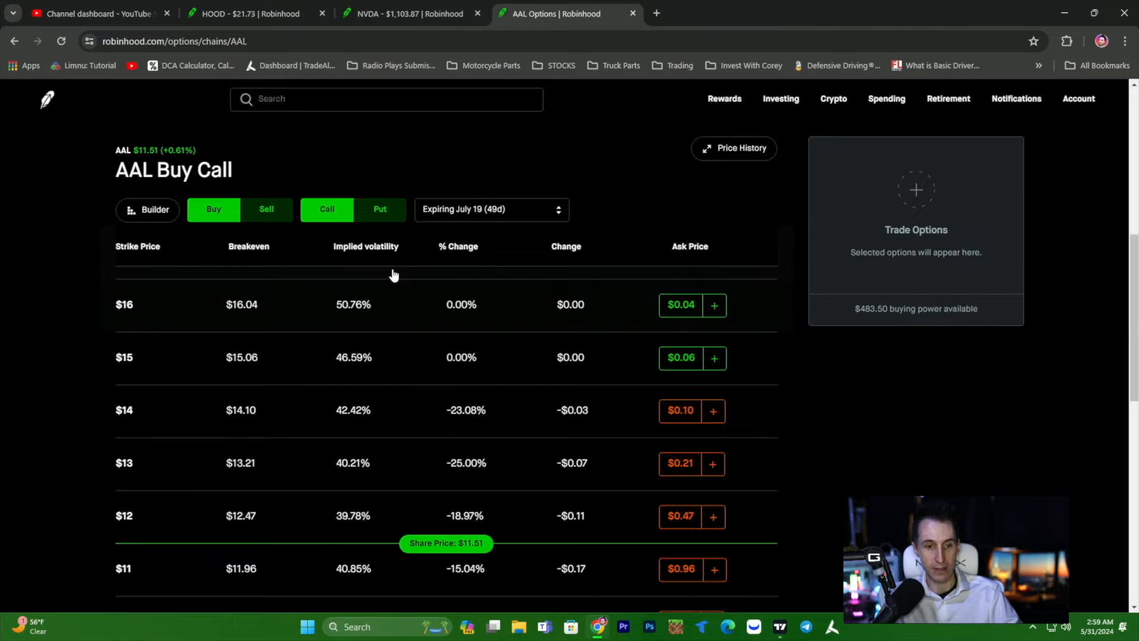
mouse_move(534, 356)
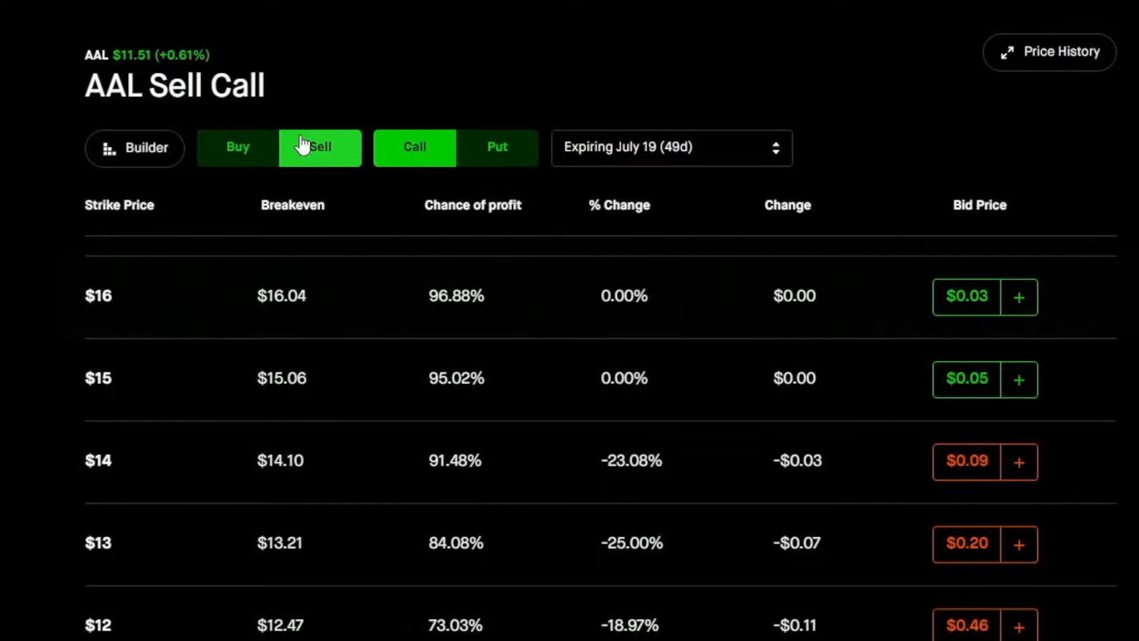
click(237, 148)
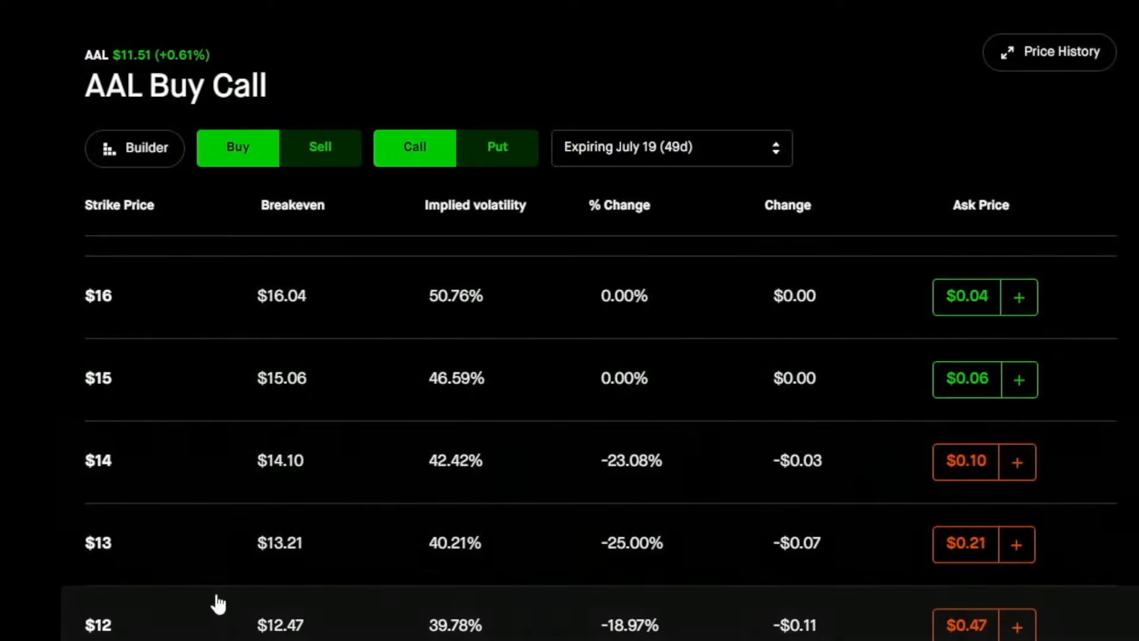
mouse_move(269, 525)
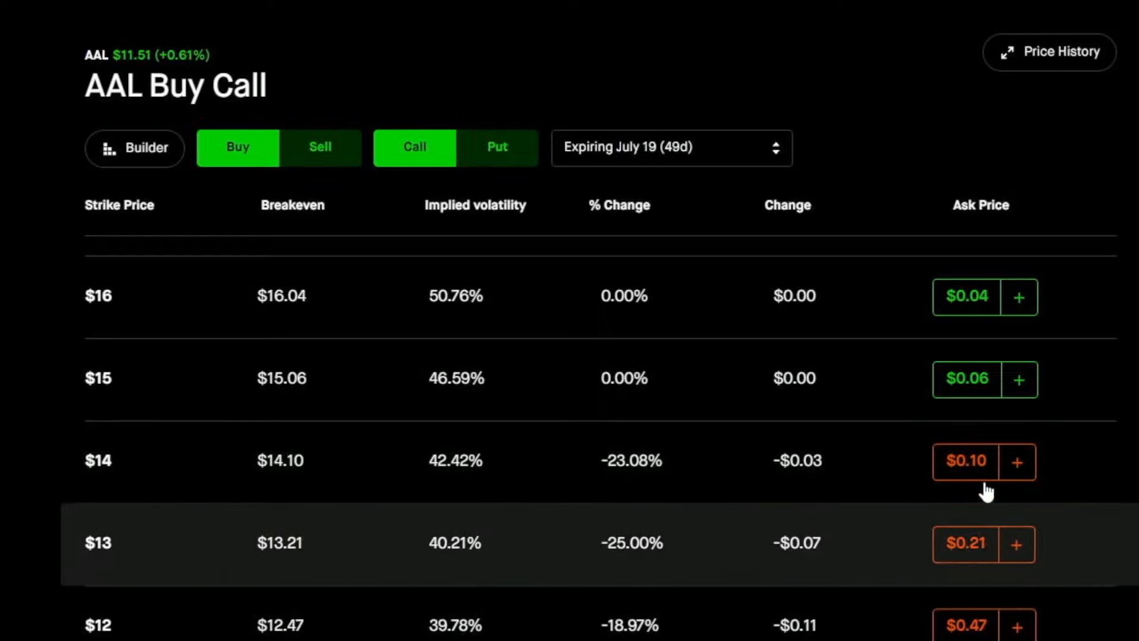
mouse_move(967, 462)
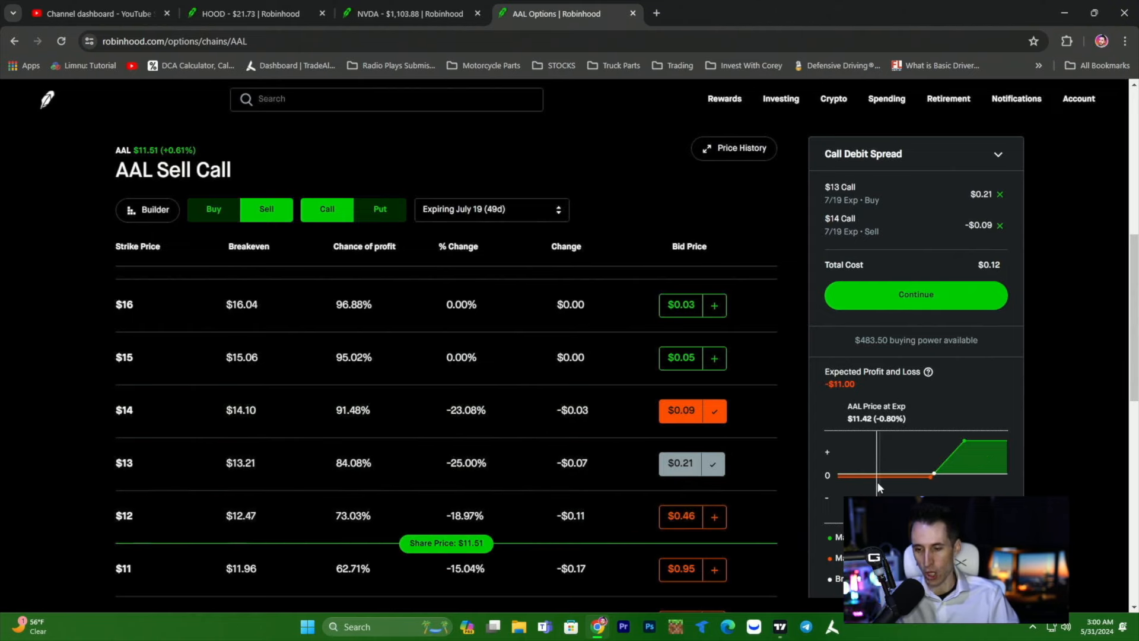
mouse_move(965, 471)
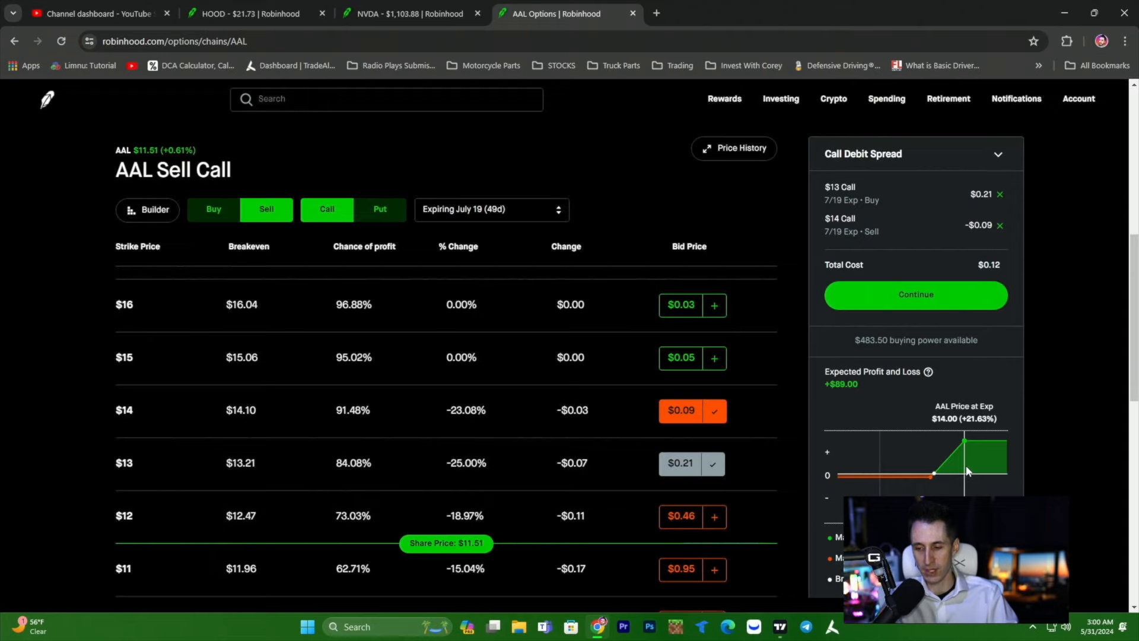
mouse_move(878, 473)
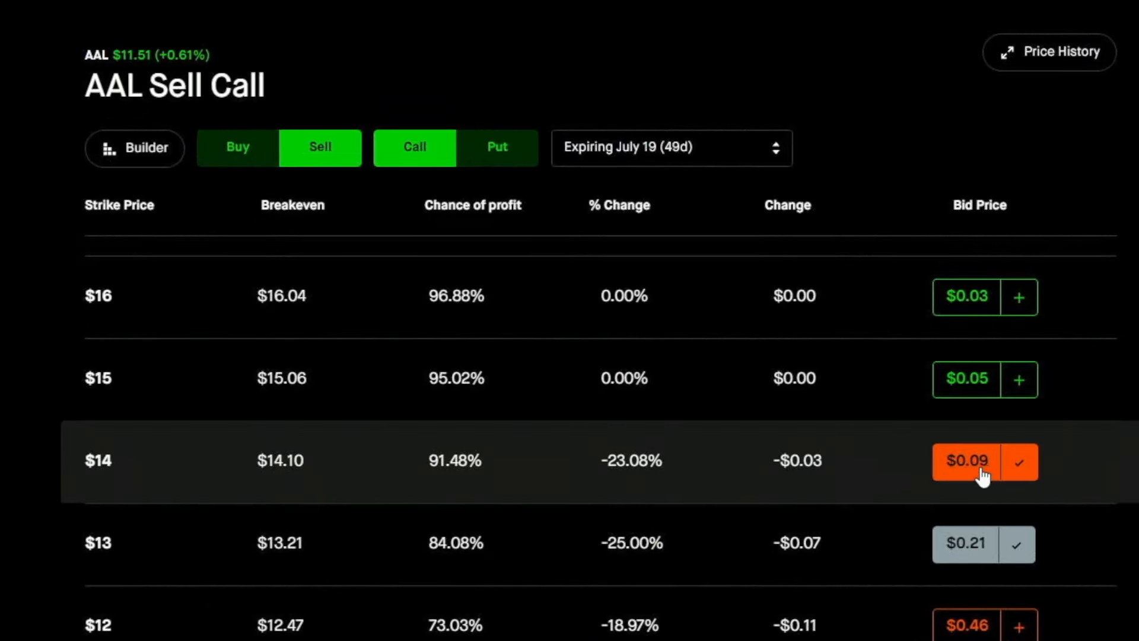
click(984, 460)
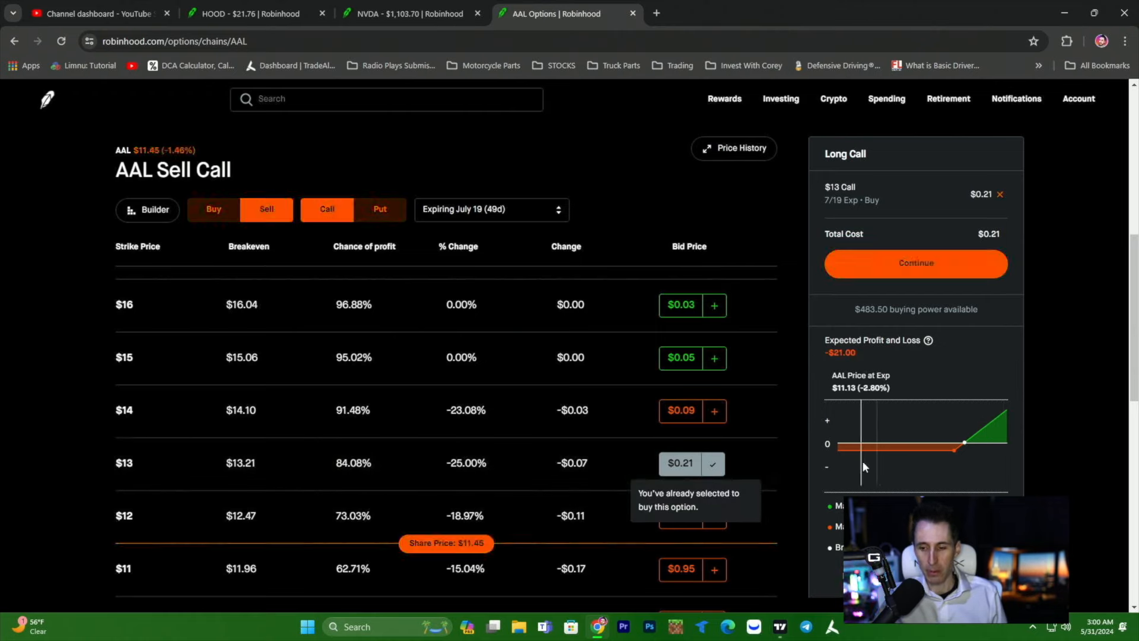
Re-add the $14 short call, forming a $13/$14 AAL call debit spread for $0.12.
click(712, 411)
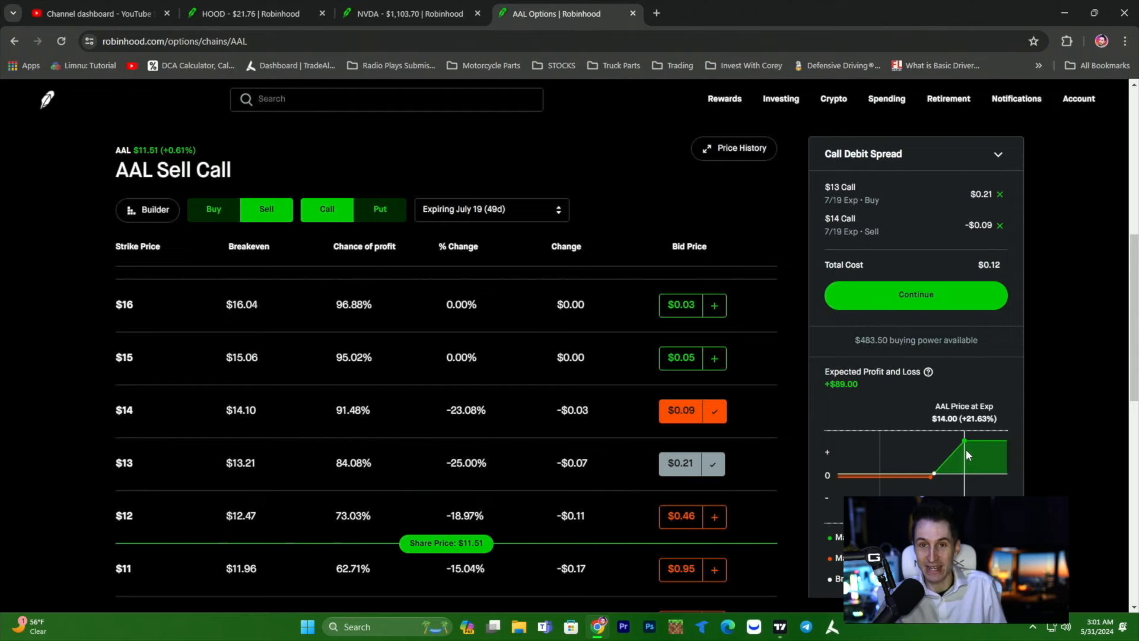
mouse_move(871, 476)
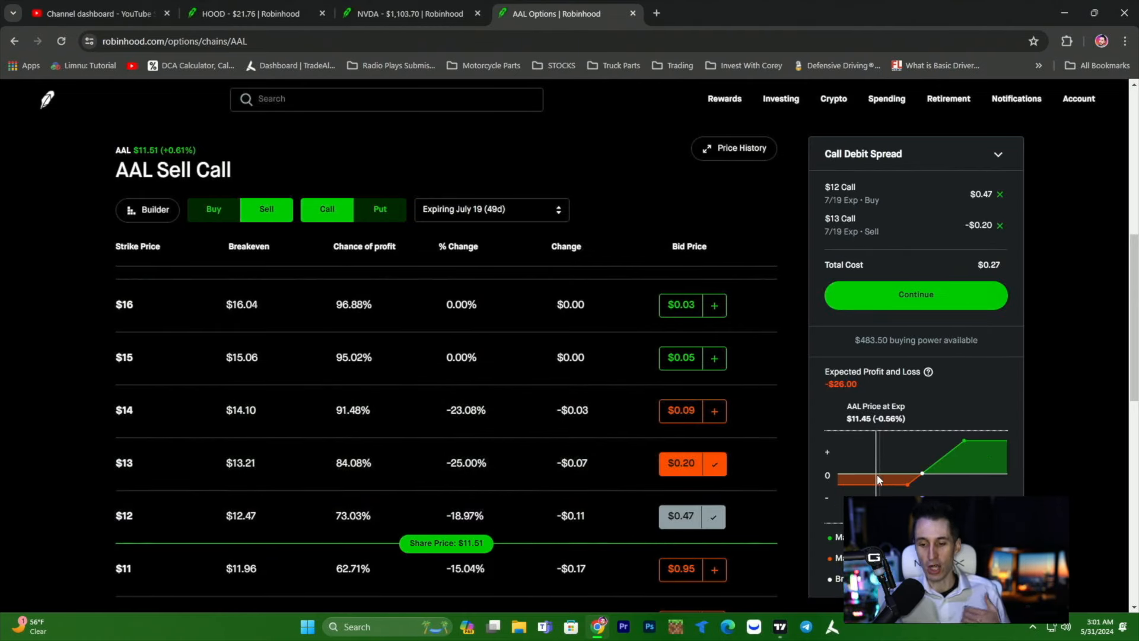
mouse_move(982, 489)
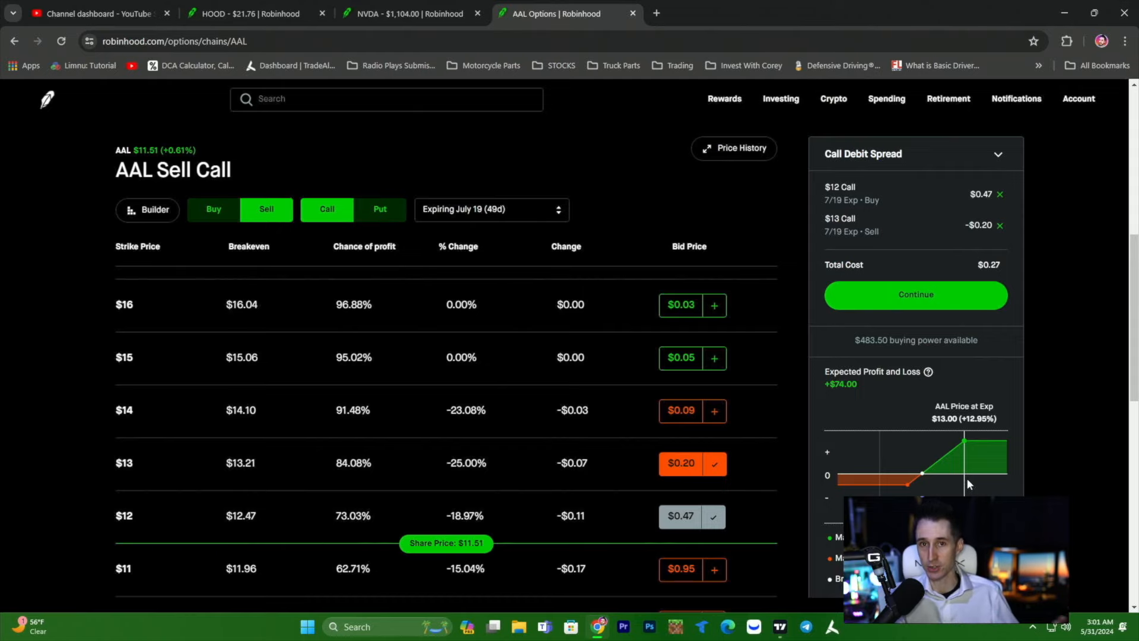
Open the HOOD options tab and select the July 19 (49d) expiration.
click(246, 13)
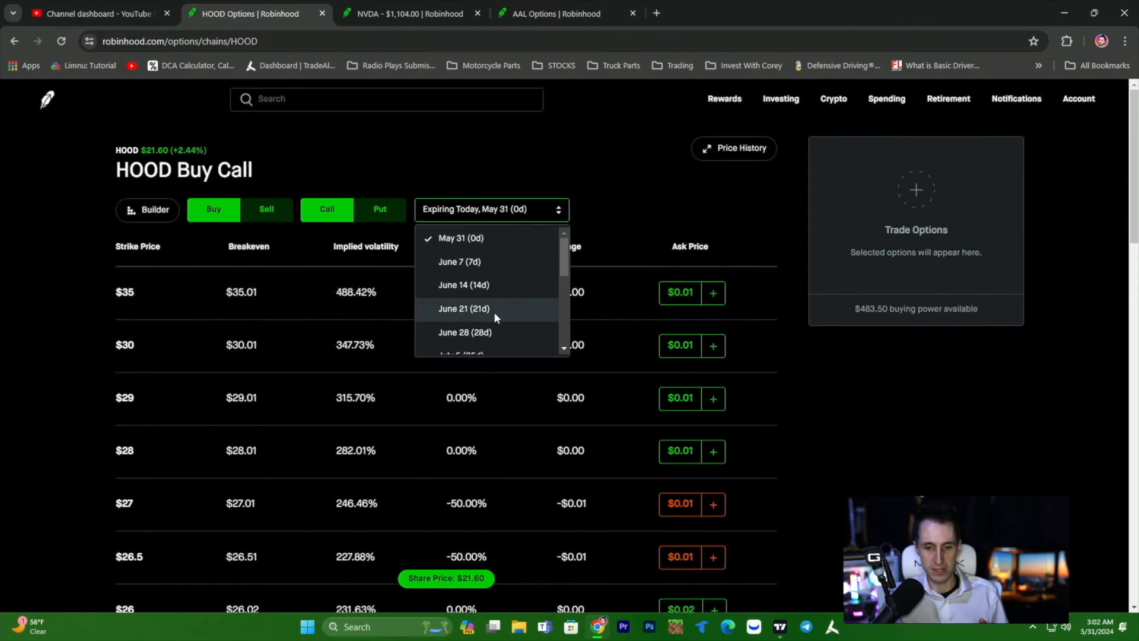
scroll(down, 3)
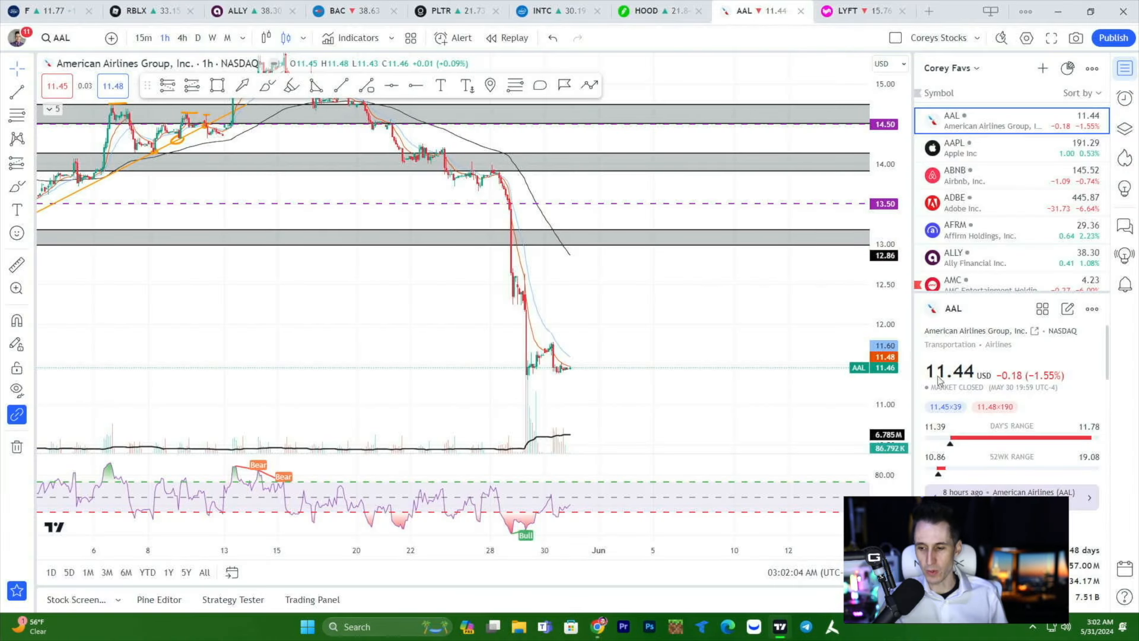
click(642, 10)
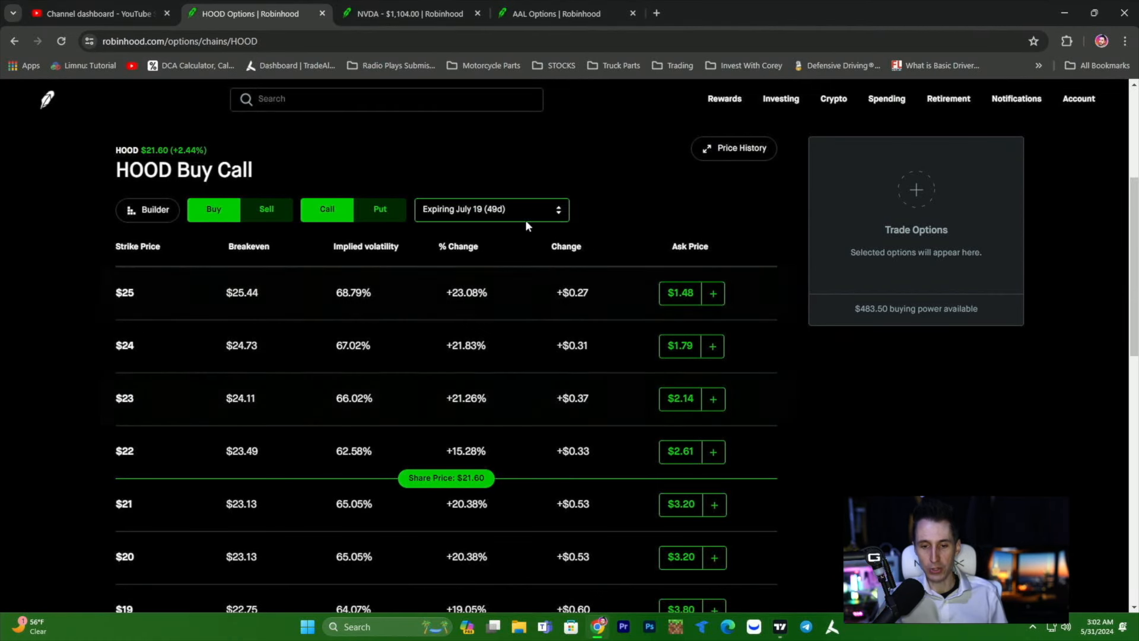
click(491, 209)
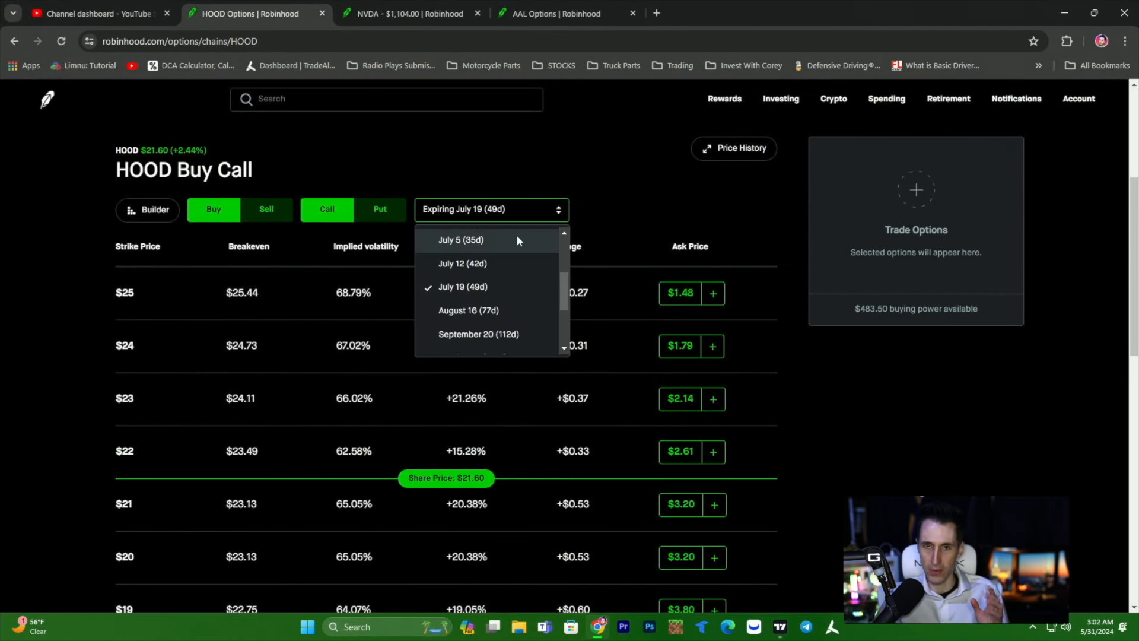
mouse_move(520, 312)
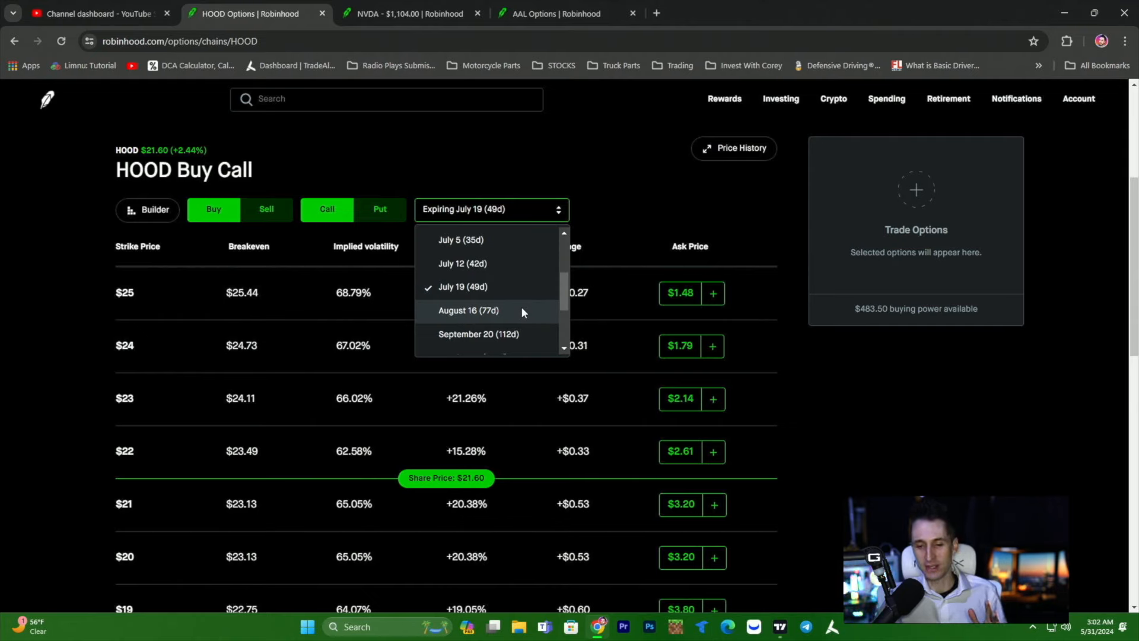
click(186, 325)
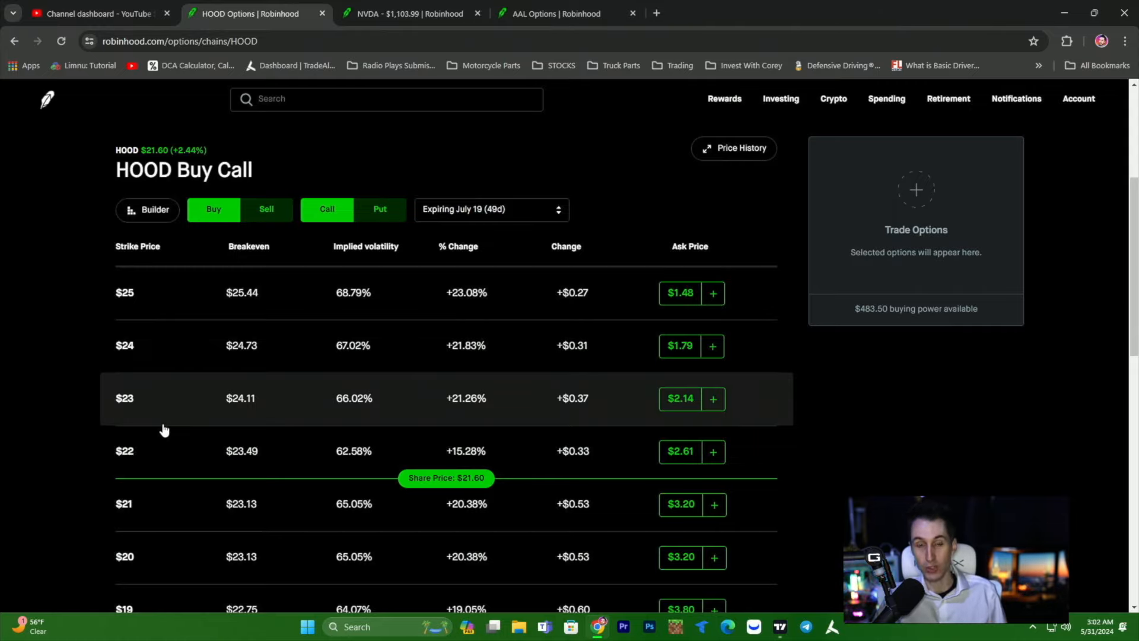
Buy the HOOD July 19 $23 call and sell the $24 call for $0.39.
click(712, 398)
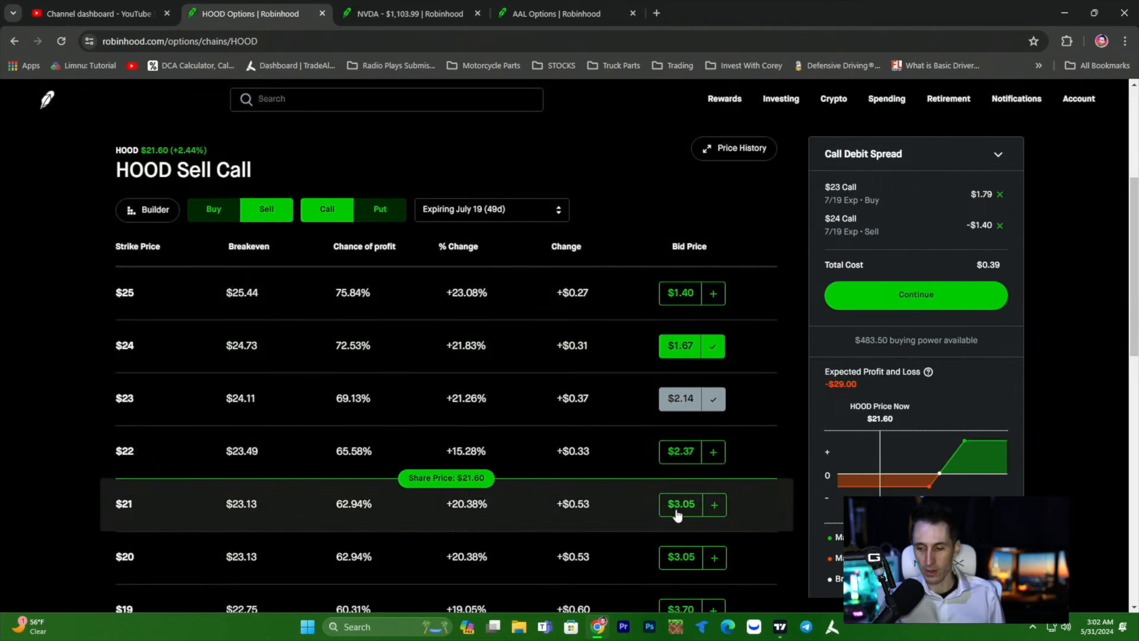
mouse_move(989, 480)
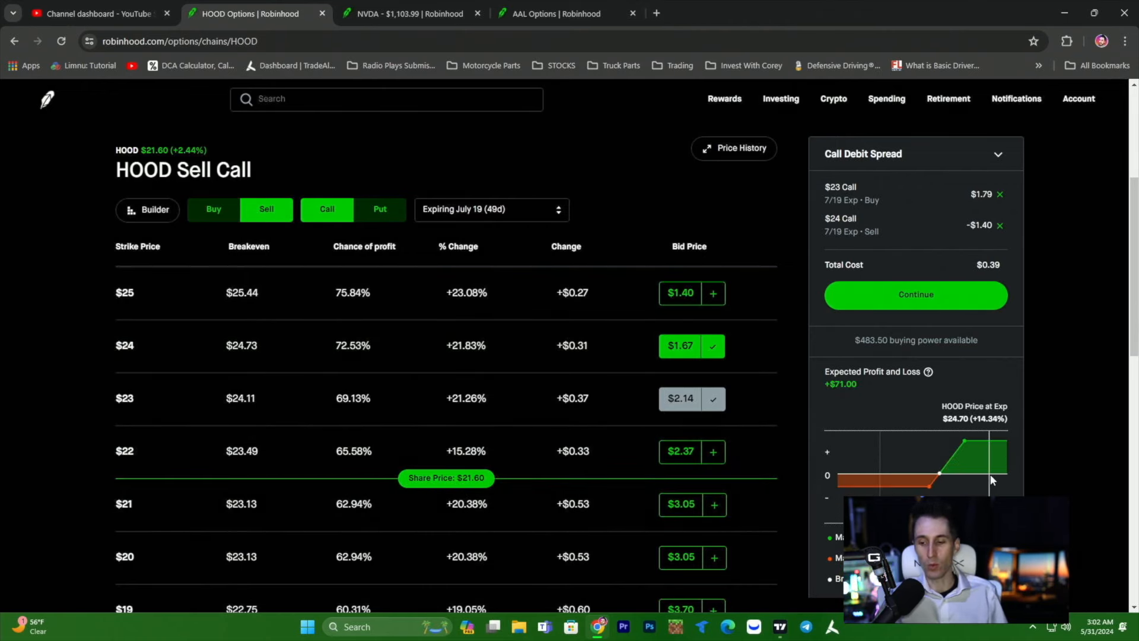
mouse_move(881, 454)
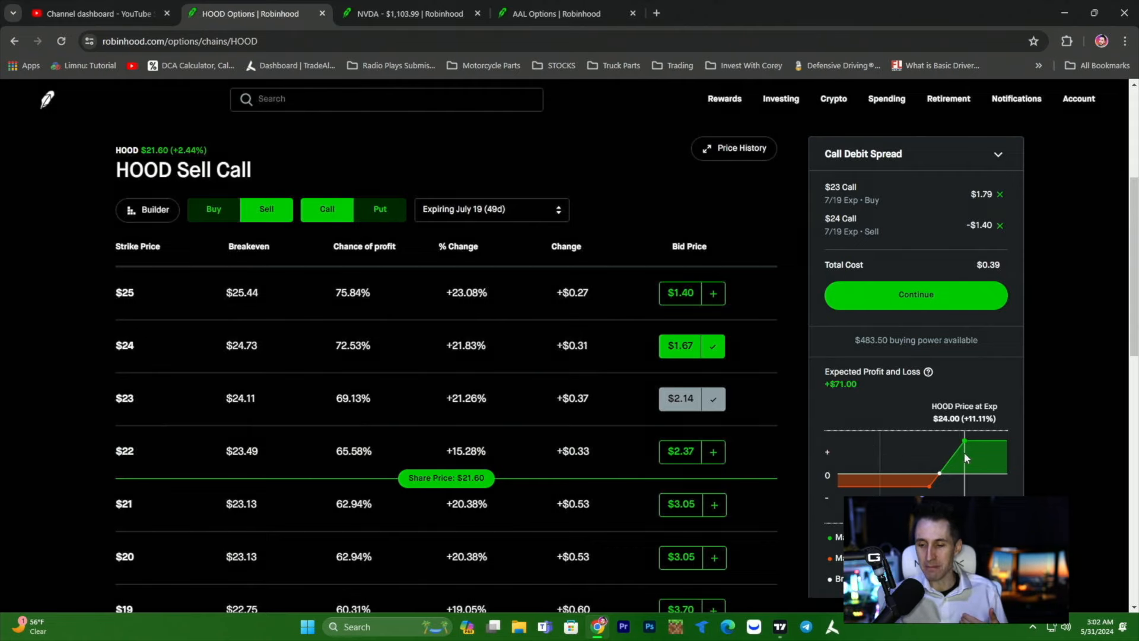
mouse_move(939, 476)
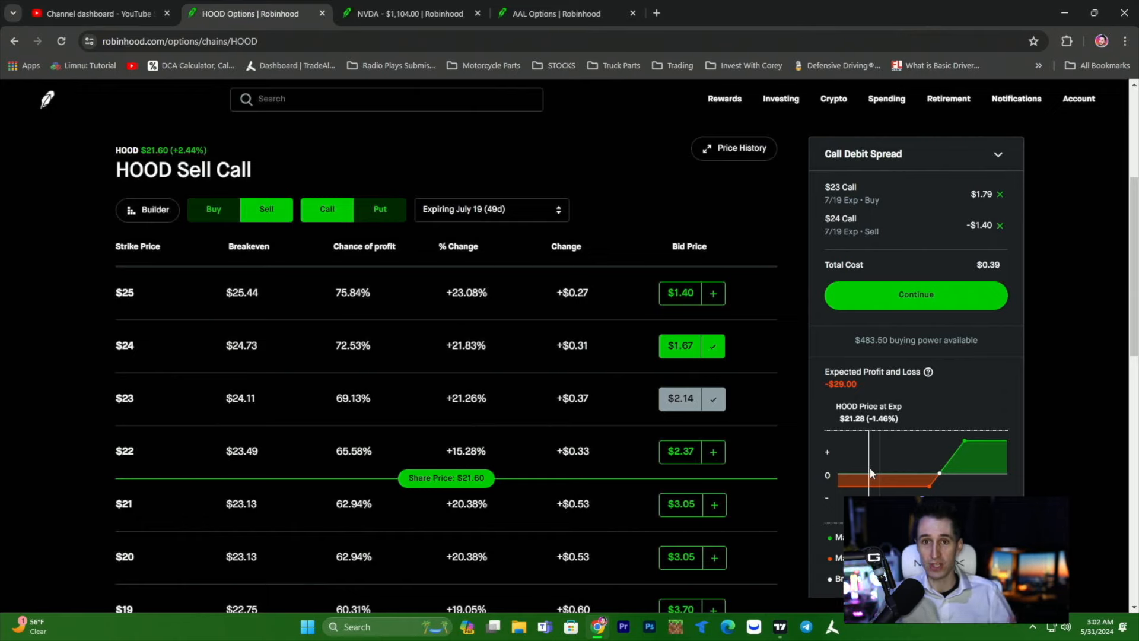
mouse_move(897, 437)
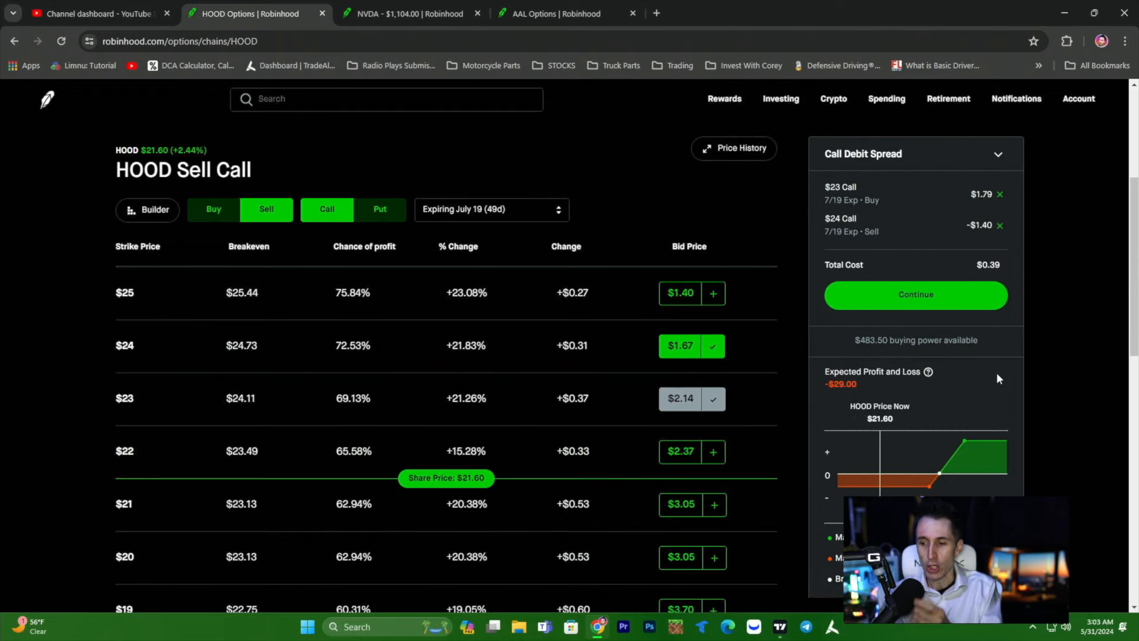
mouse_move(904, 491)
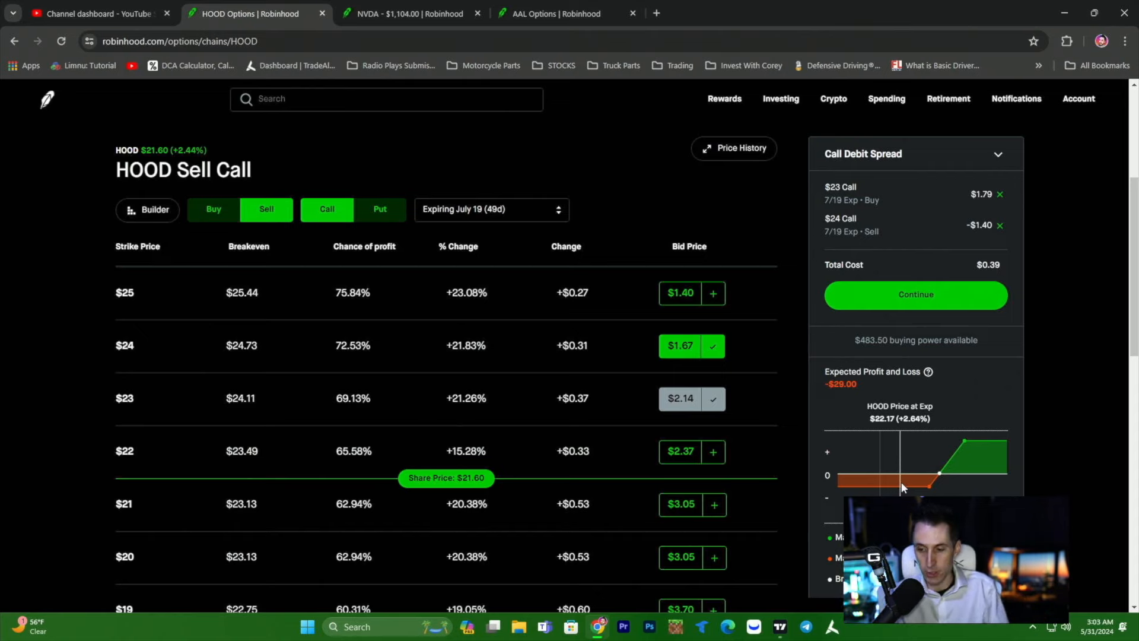
mouse_move(896, 471)
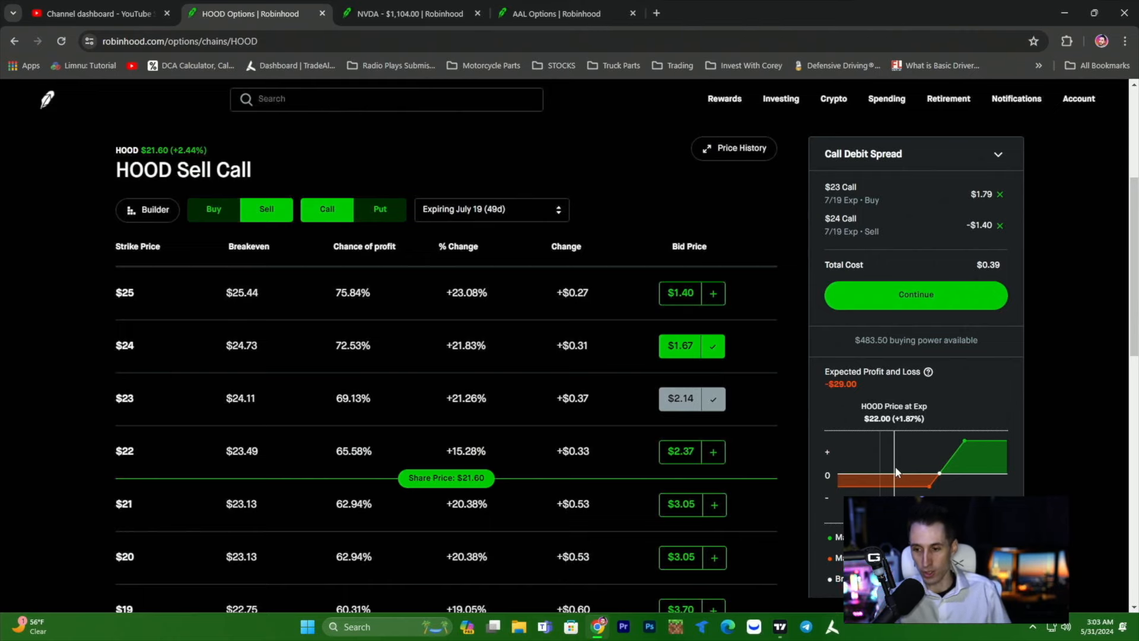
click(915, 294)
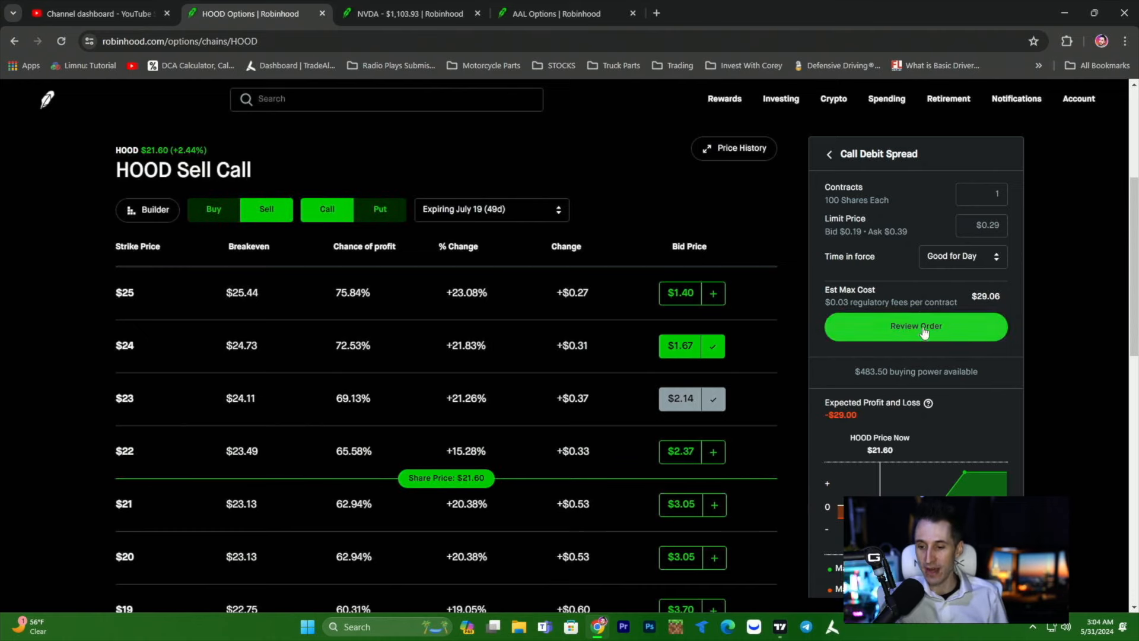
click(915, 326)
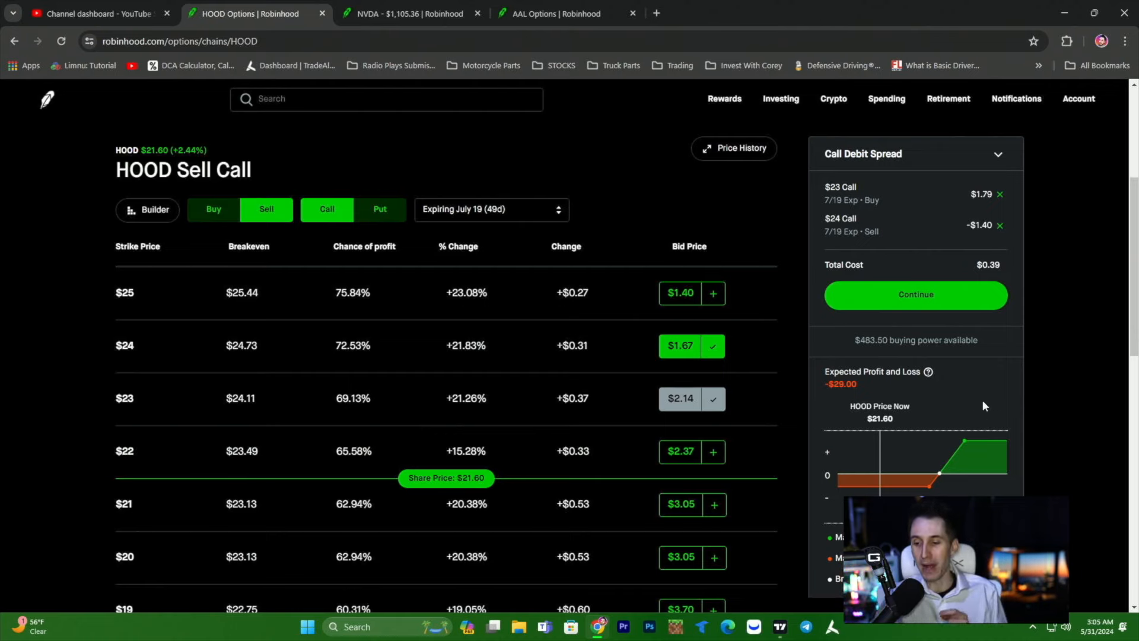
mouse_move(866, 454)
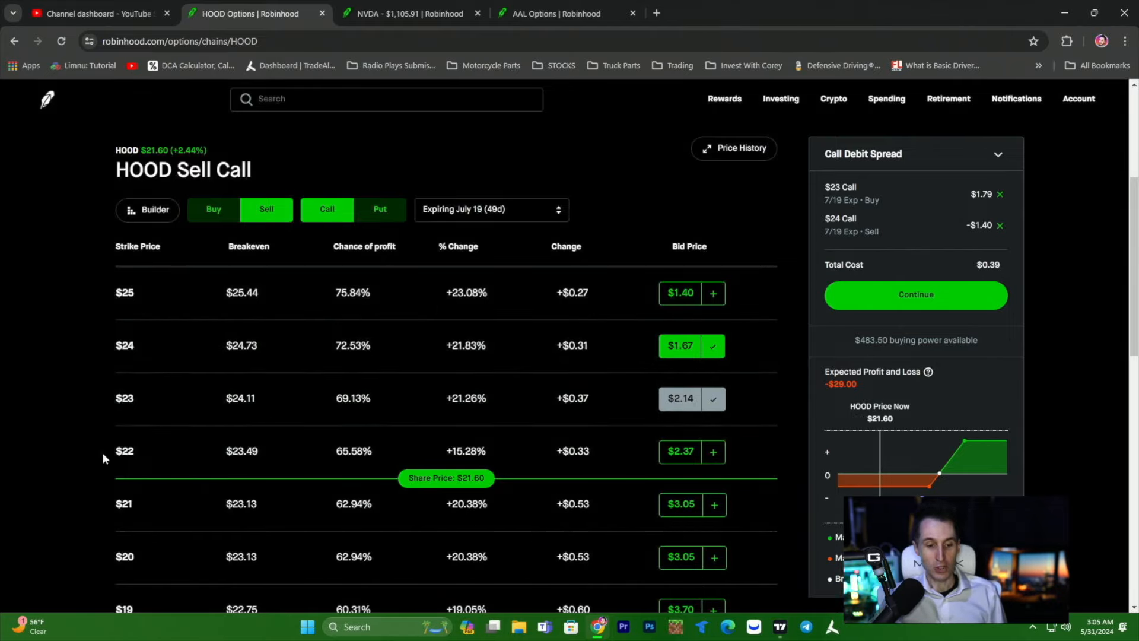
mouse_move(133, 407)
text(afrm)
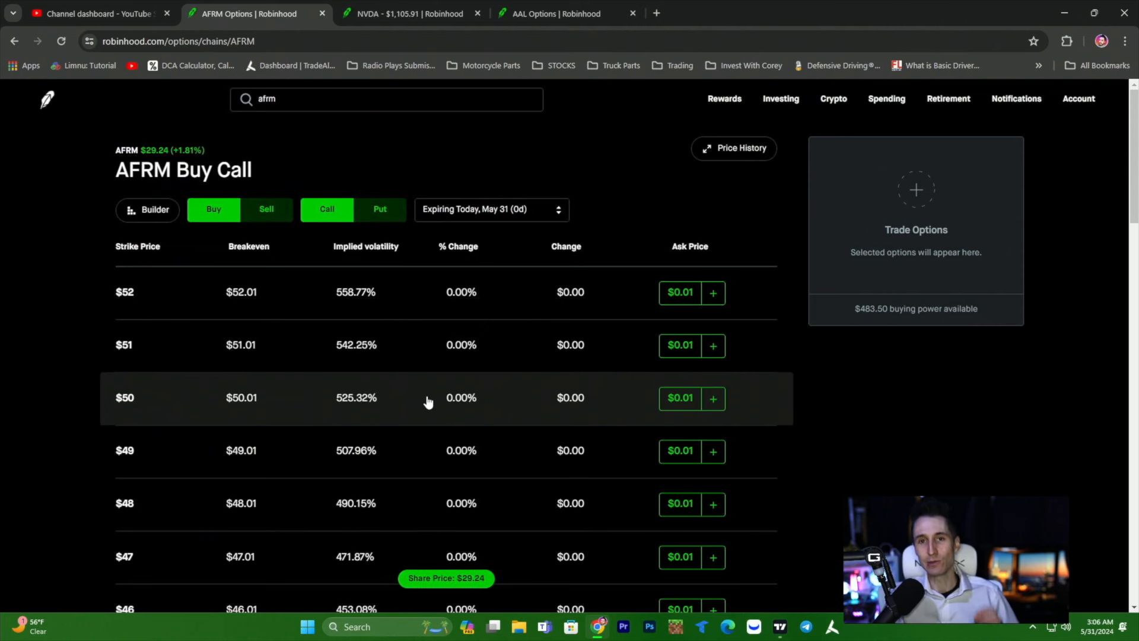
Switch the AFRM chain to the September 20 expiration and scroll through strikes.
scroll(down, 3)
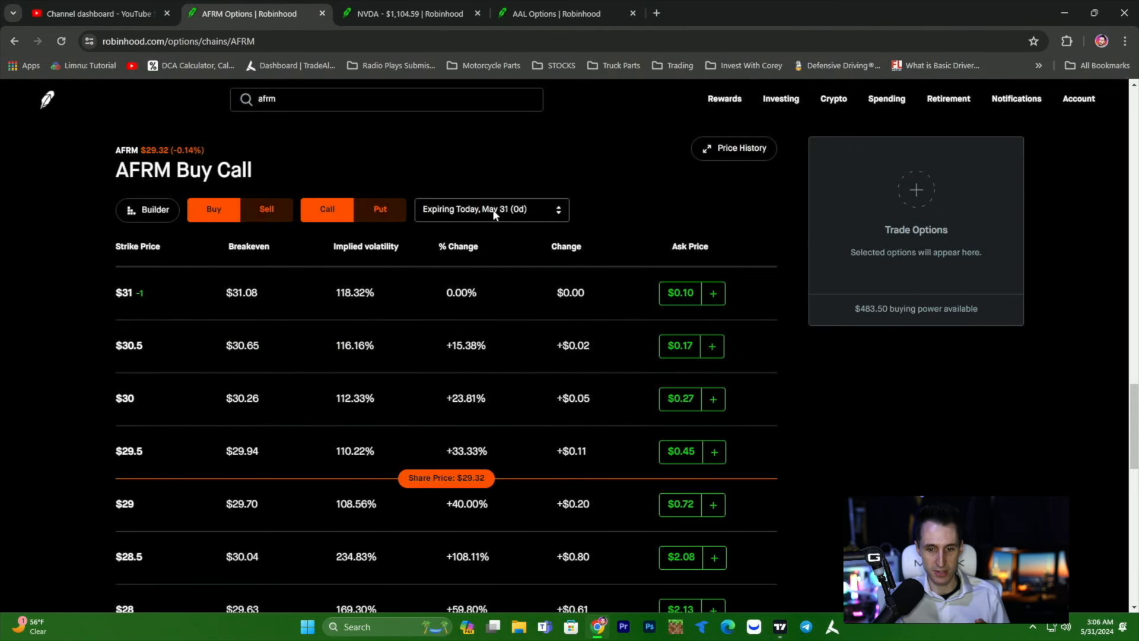
click(491, 209)
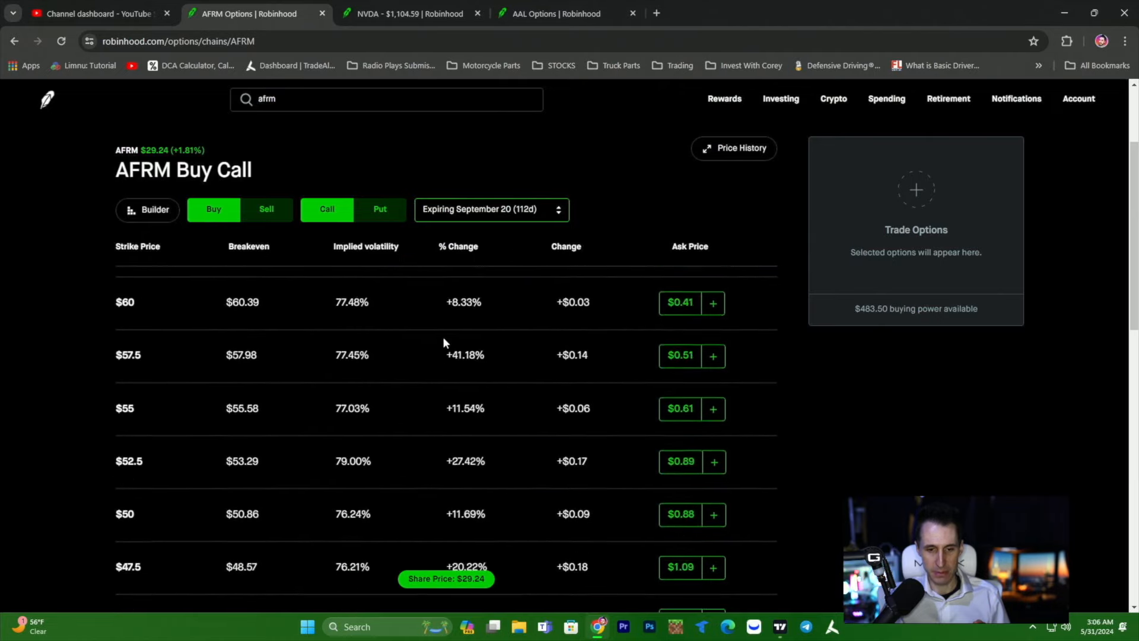
scroll(down, 3)
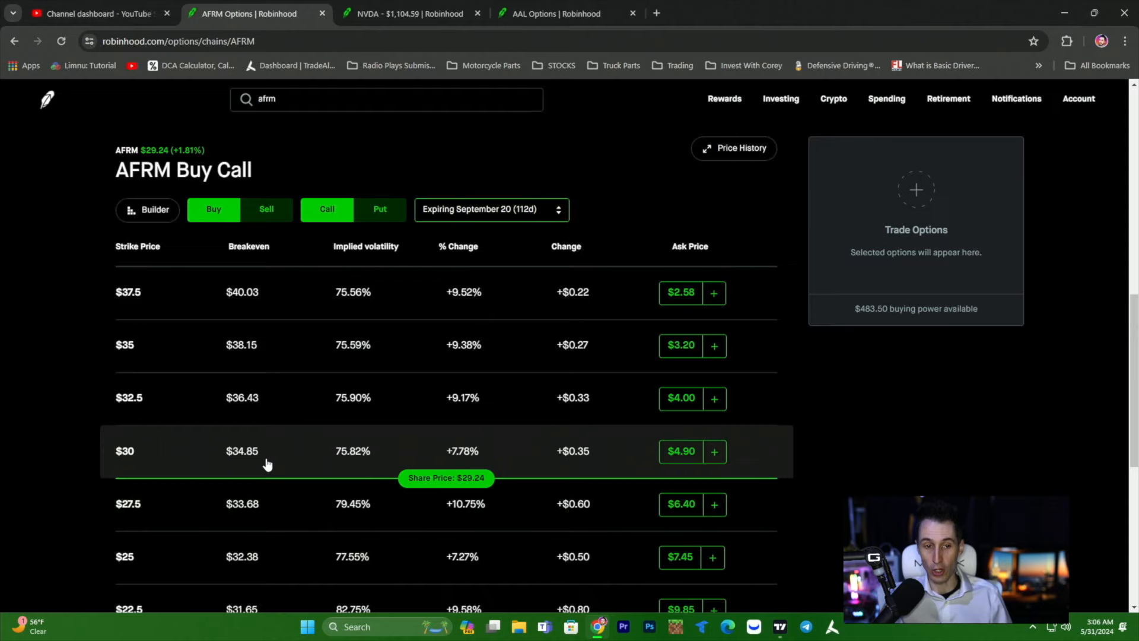
mouse_move(254, 427)
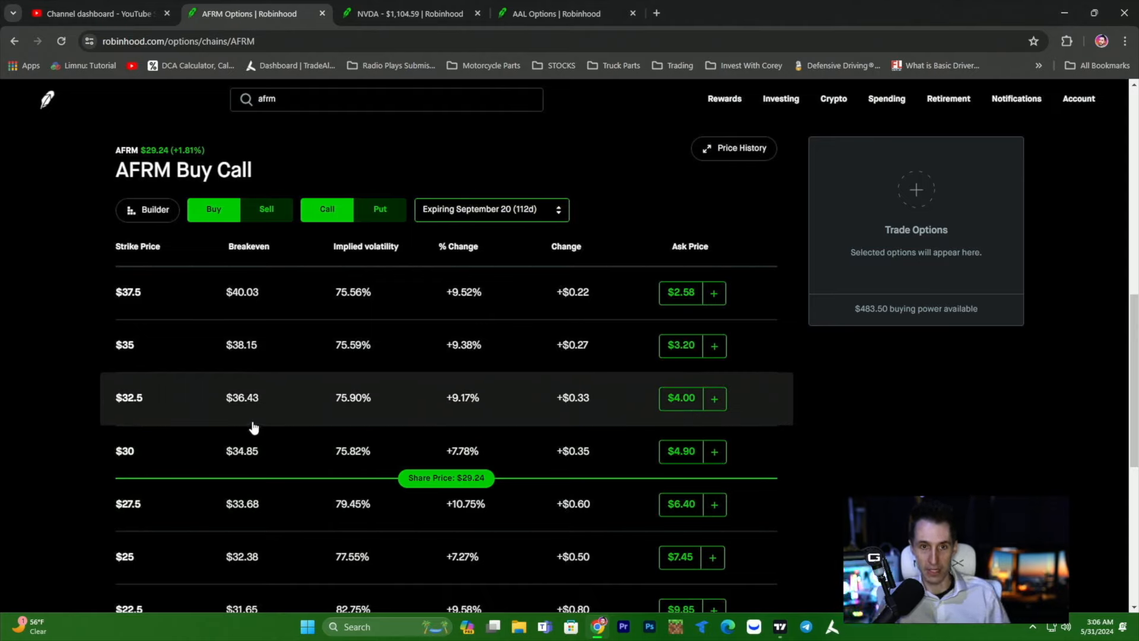
mouse_move(224, 421)
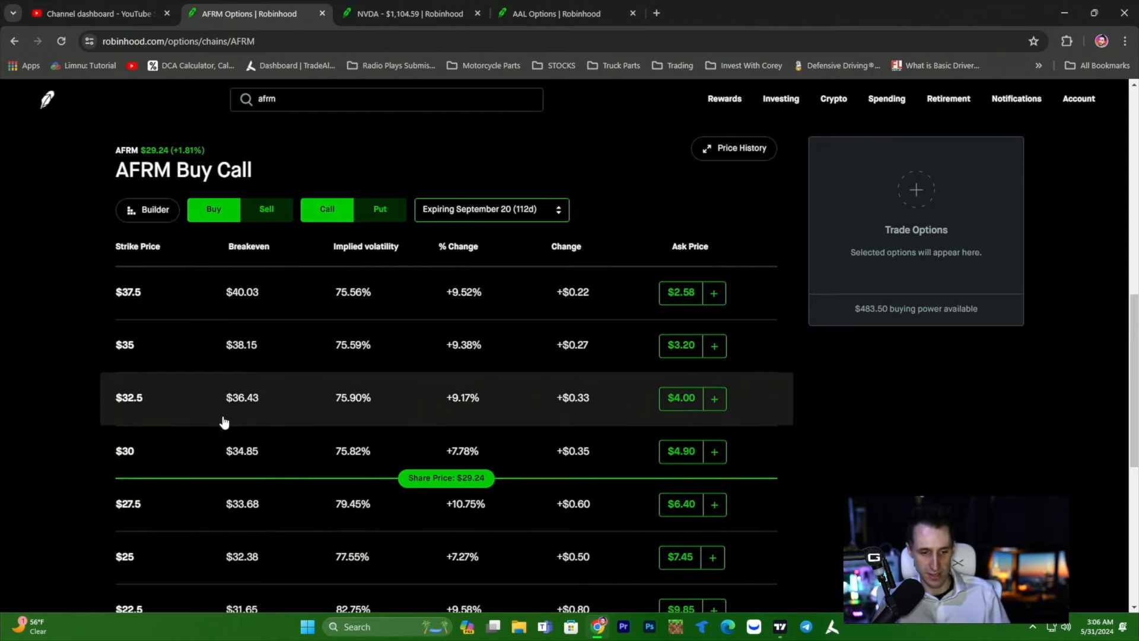
mouse_move(116, 503)
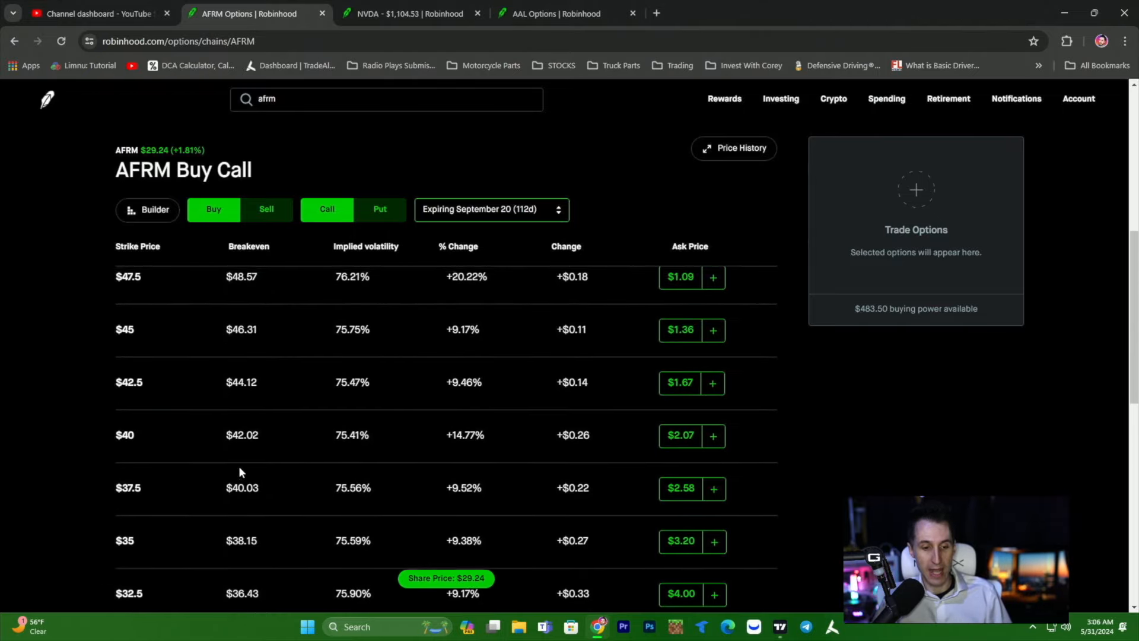
scroll(down, 3)
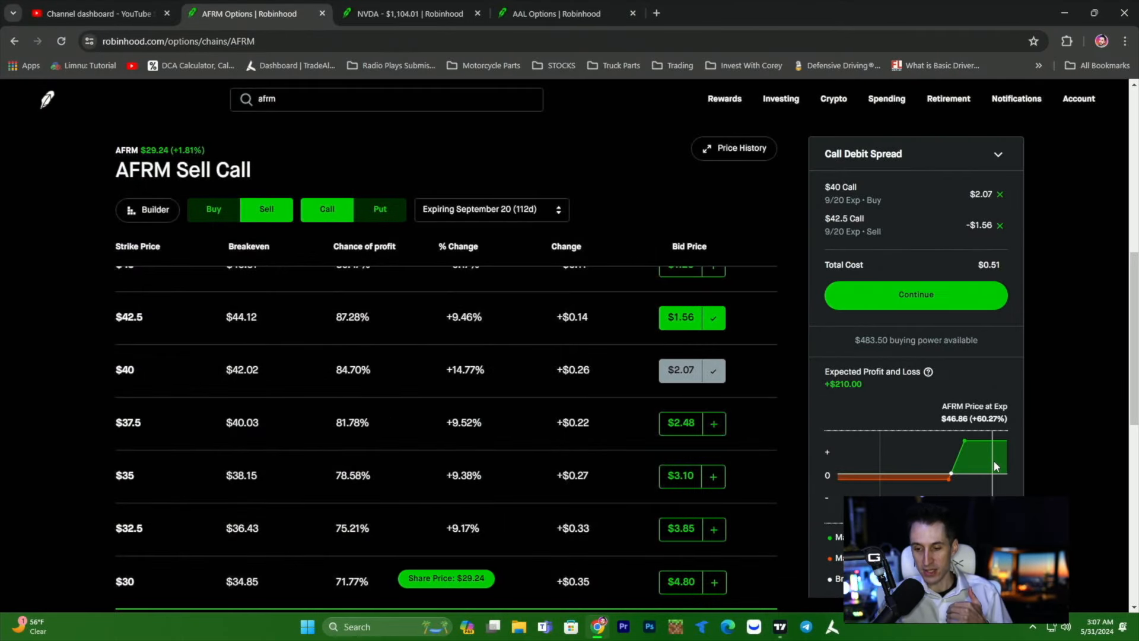
Add and remove the $42.5 short call, leaving a single $35 long call.
click(1000, 224)
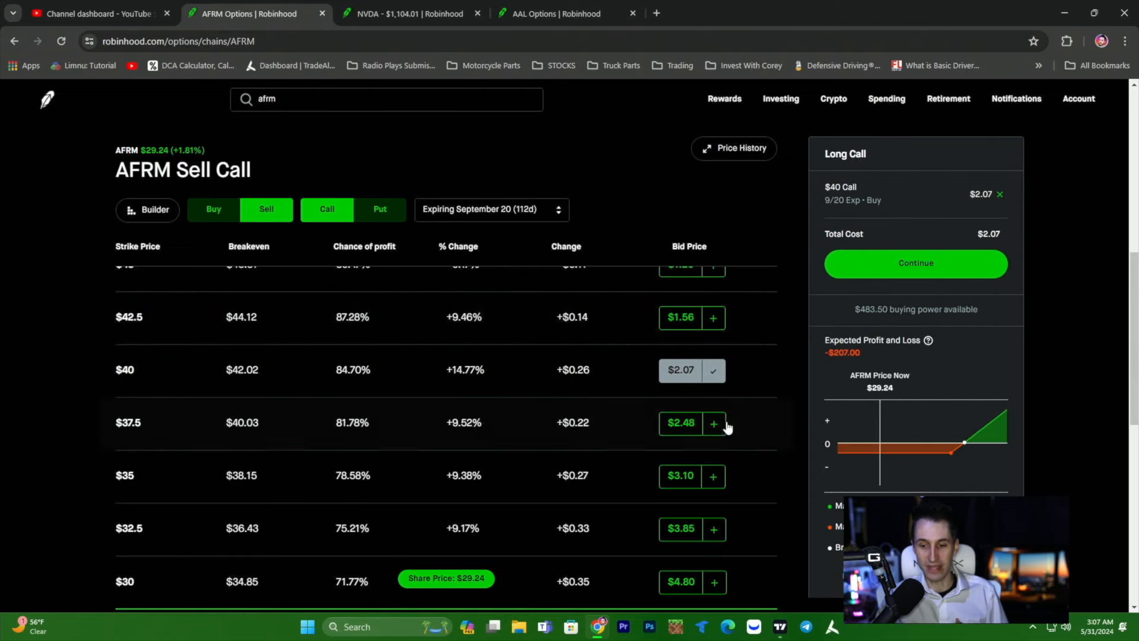
mouse_move(713, 369)
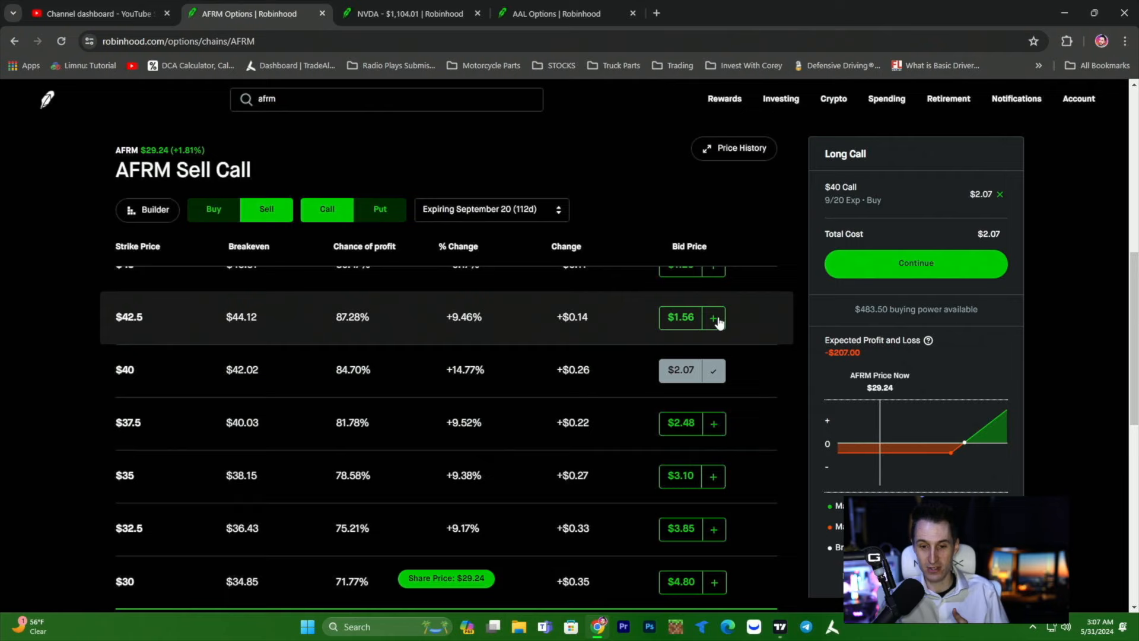
click(713, 317)
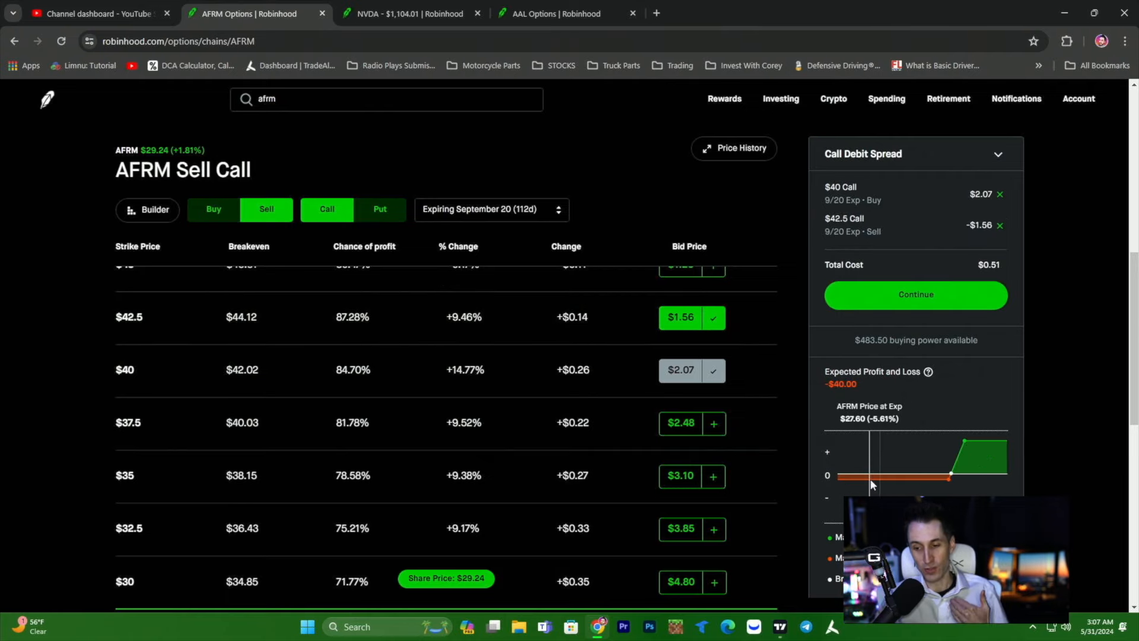
mouse_move(921, 461)
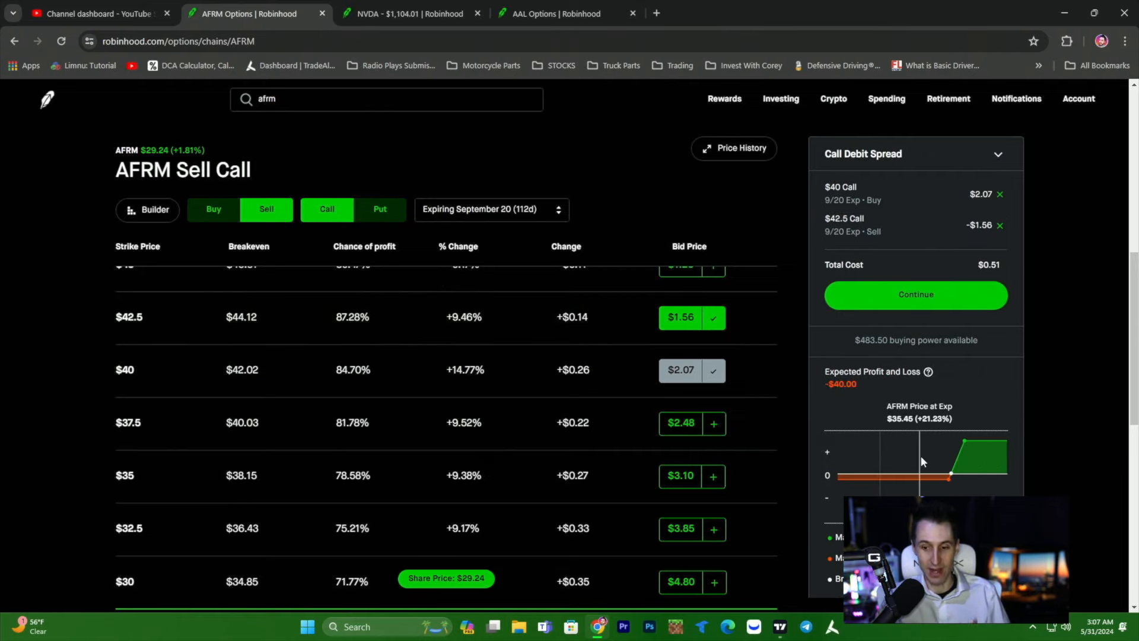
click(1000, 225)
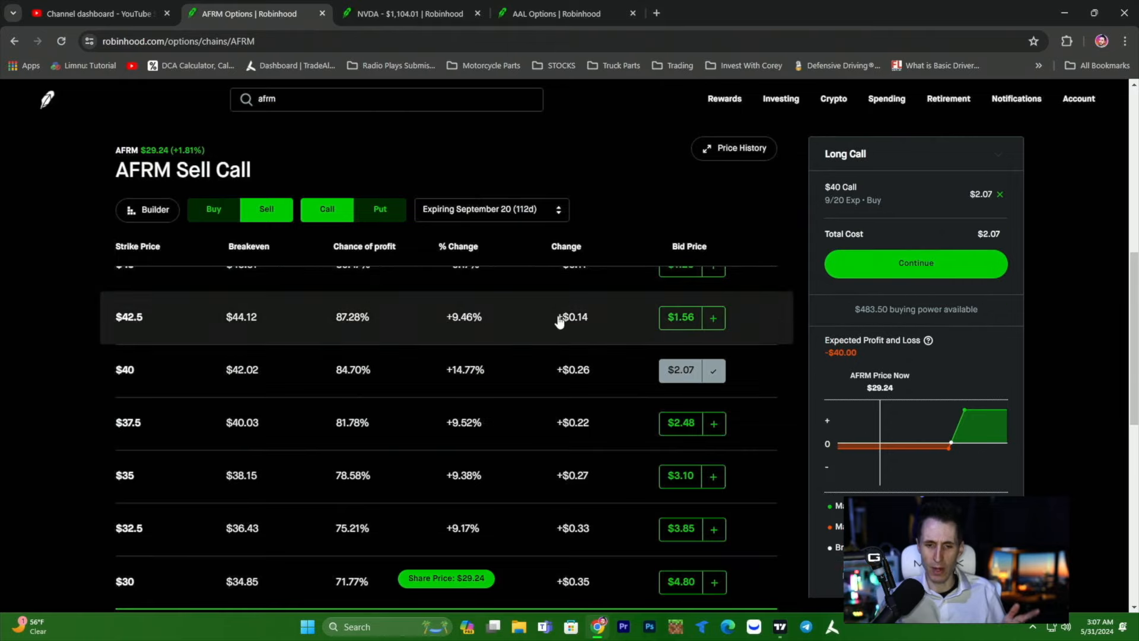
click(491, 209)
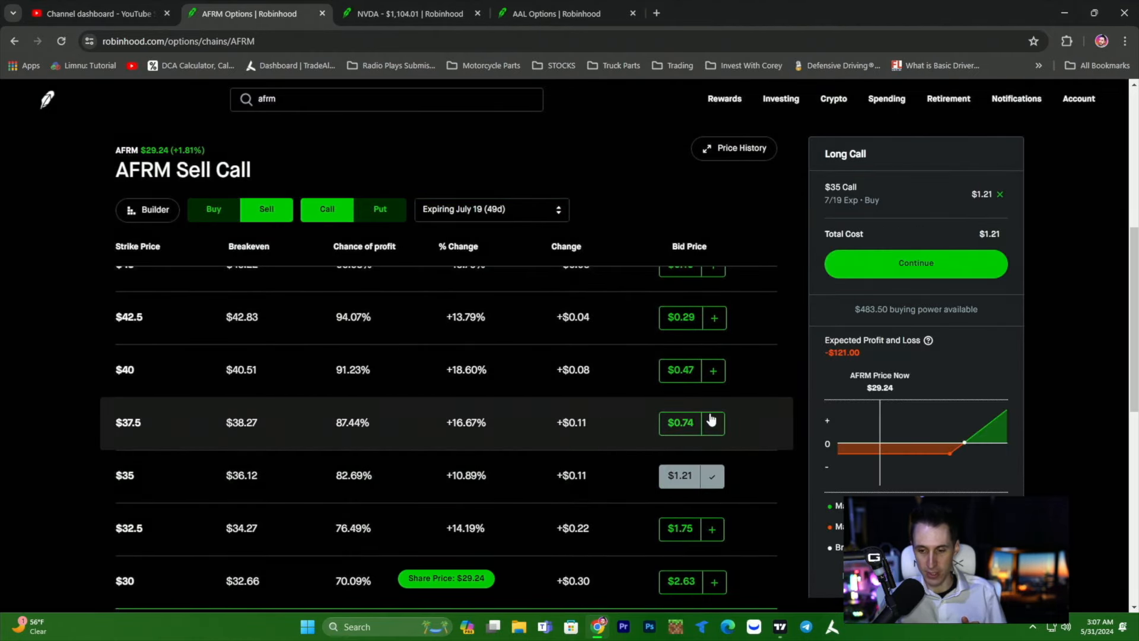
Compare July 19 AFRM spreads, ending with $37.5/$40 for $0.32.
click(712, 422)
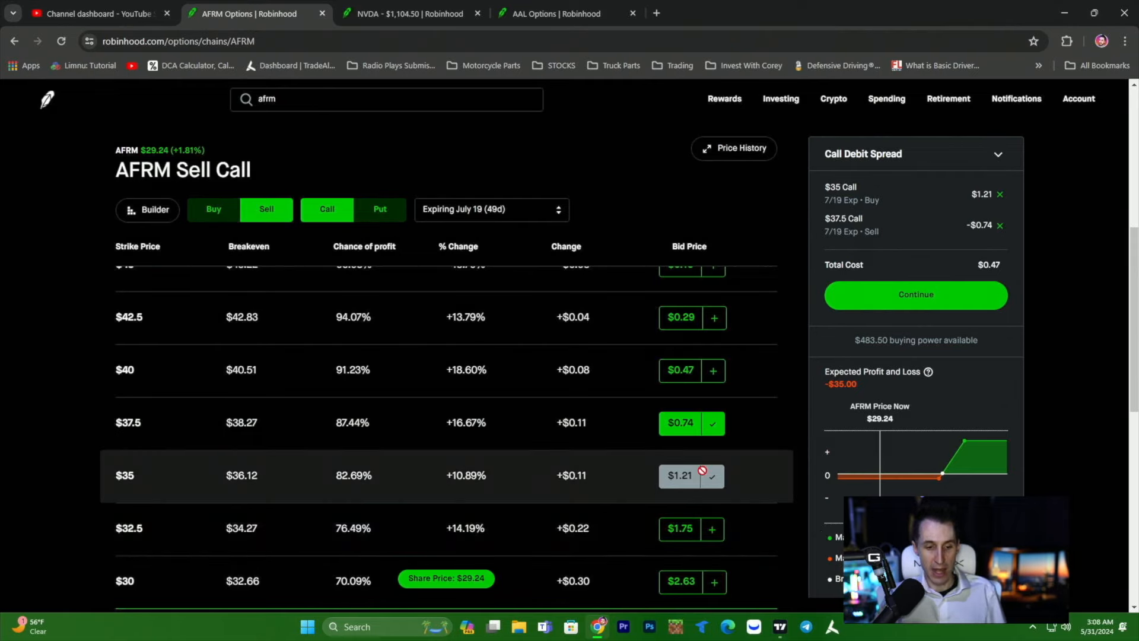
click(711, 370)
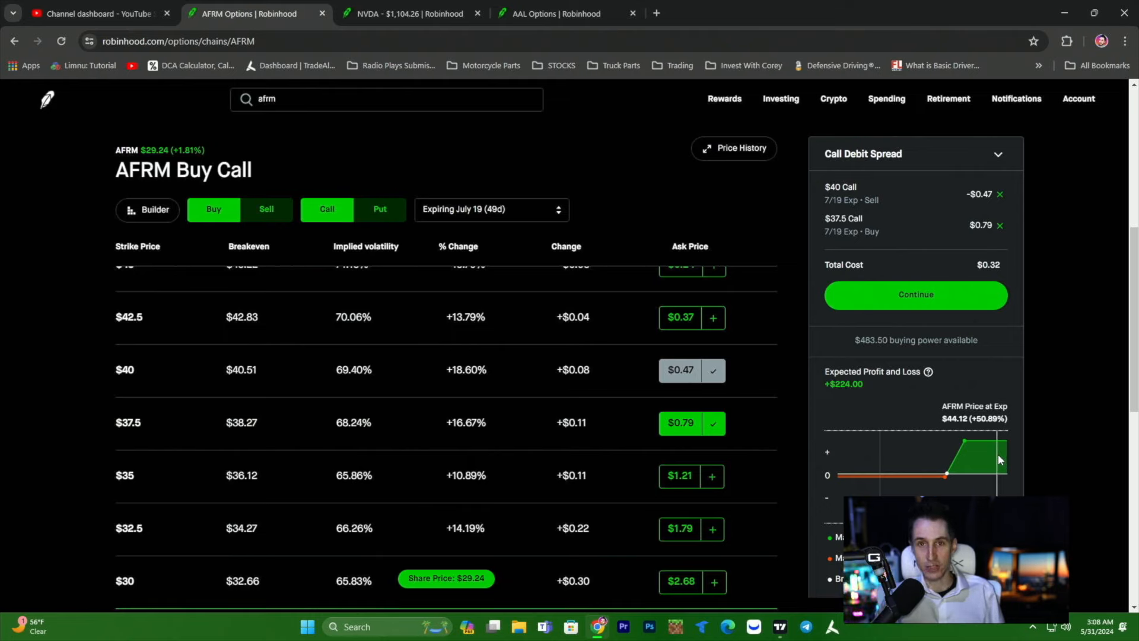
mouse_move(858, 460)
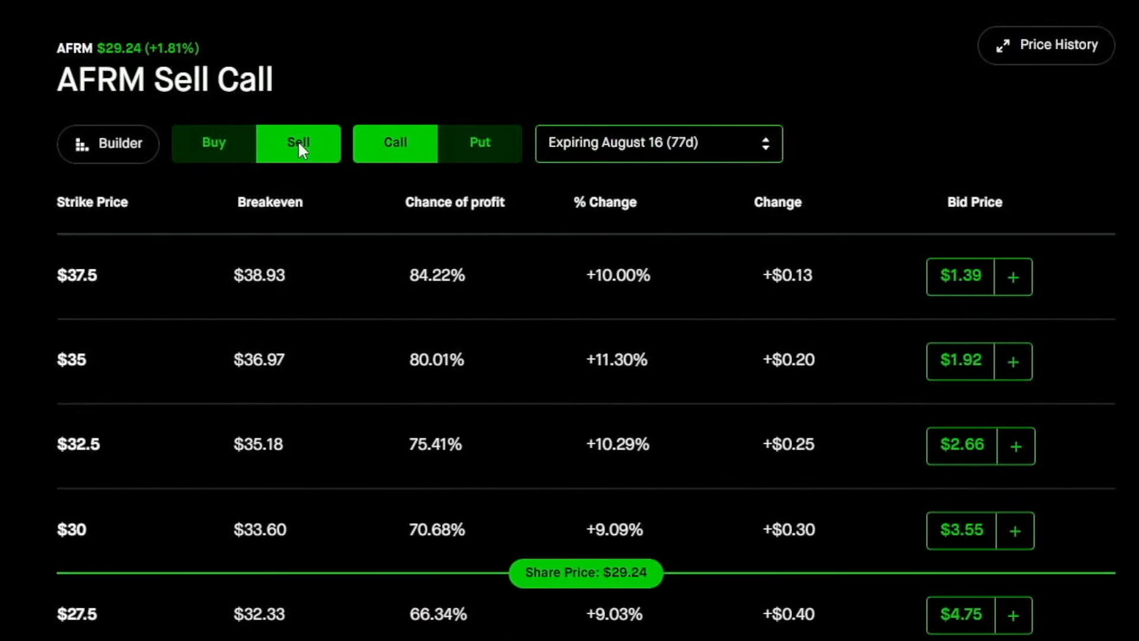
Buy the August 16 $37.5 call and sell the $40 call at a $0.38 limit.
click(214, 143)
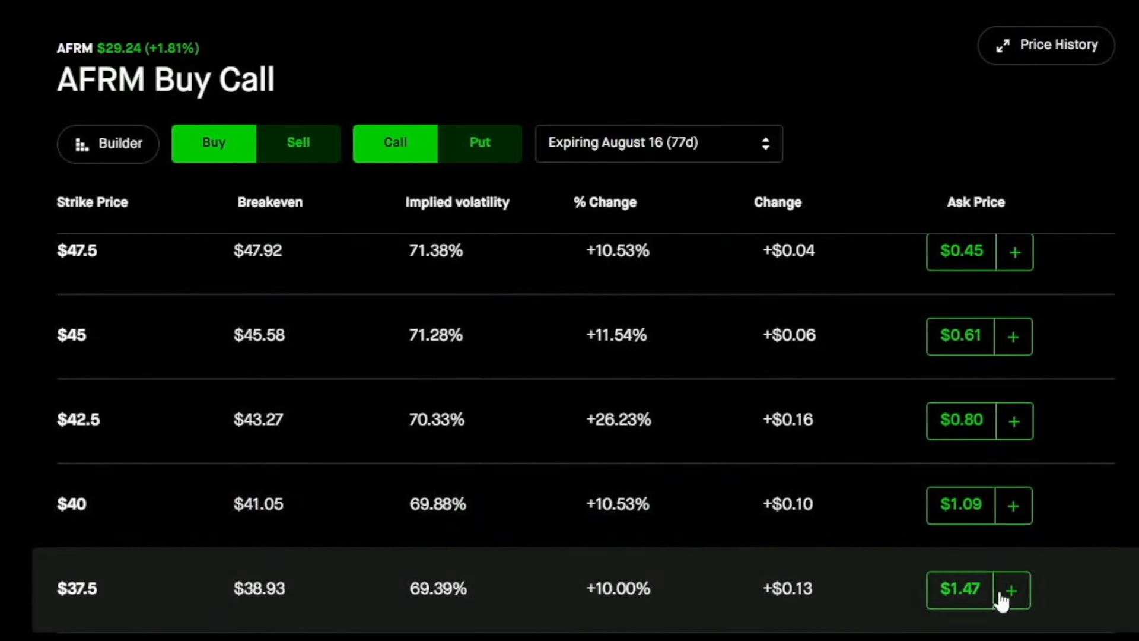
click(1015, 589)
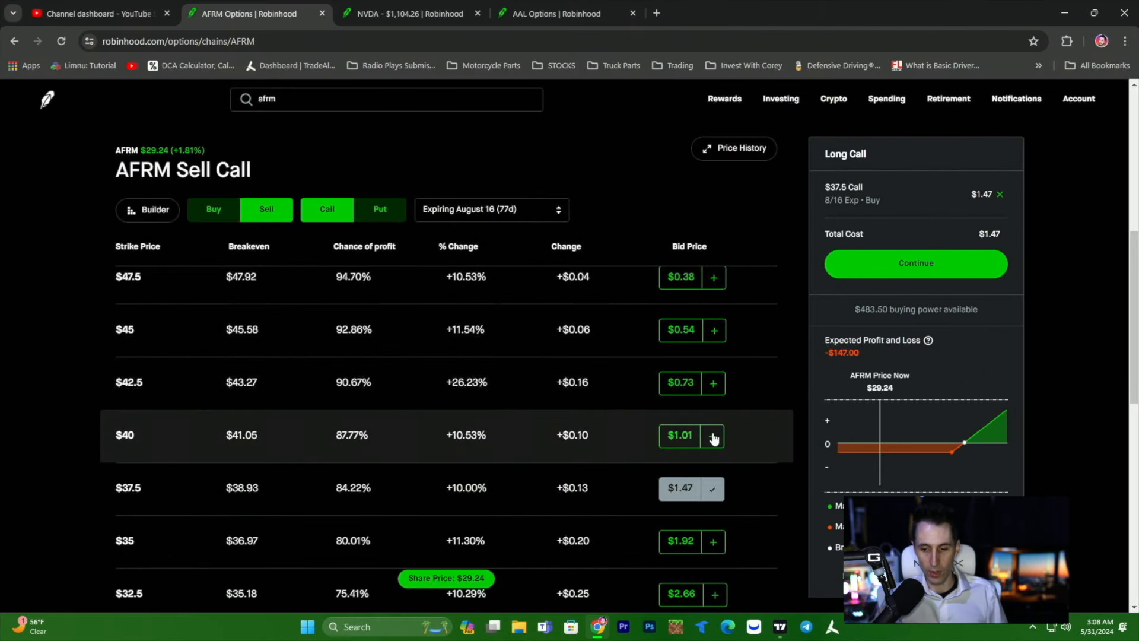
click(713, 435)
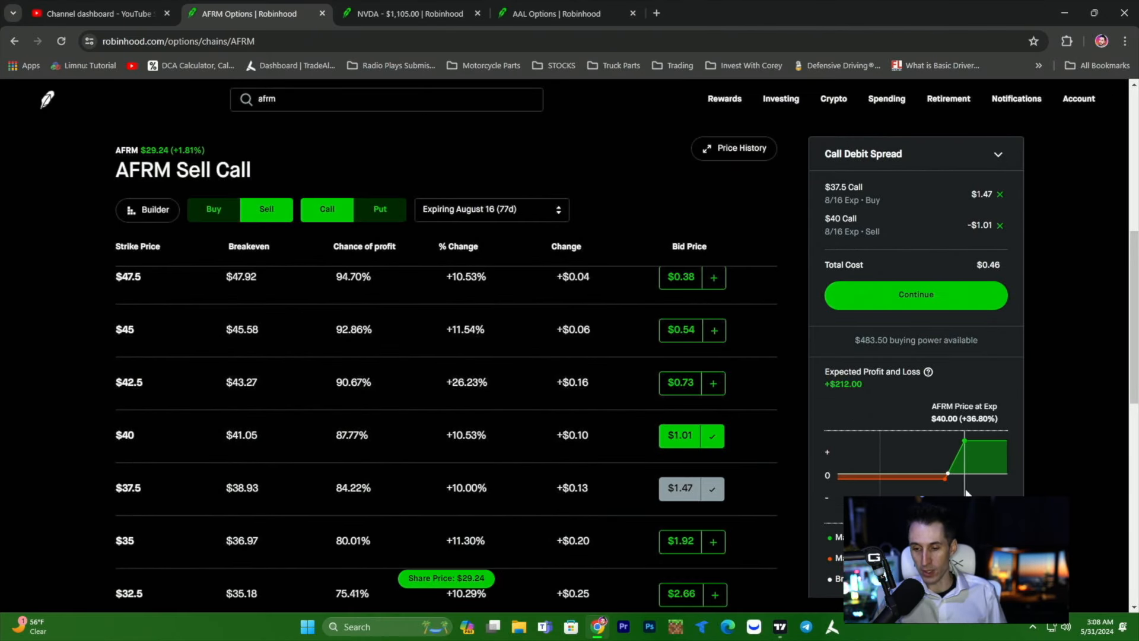
click(916, 295)
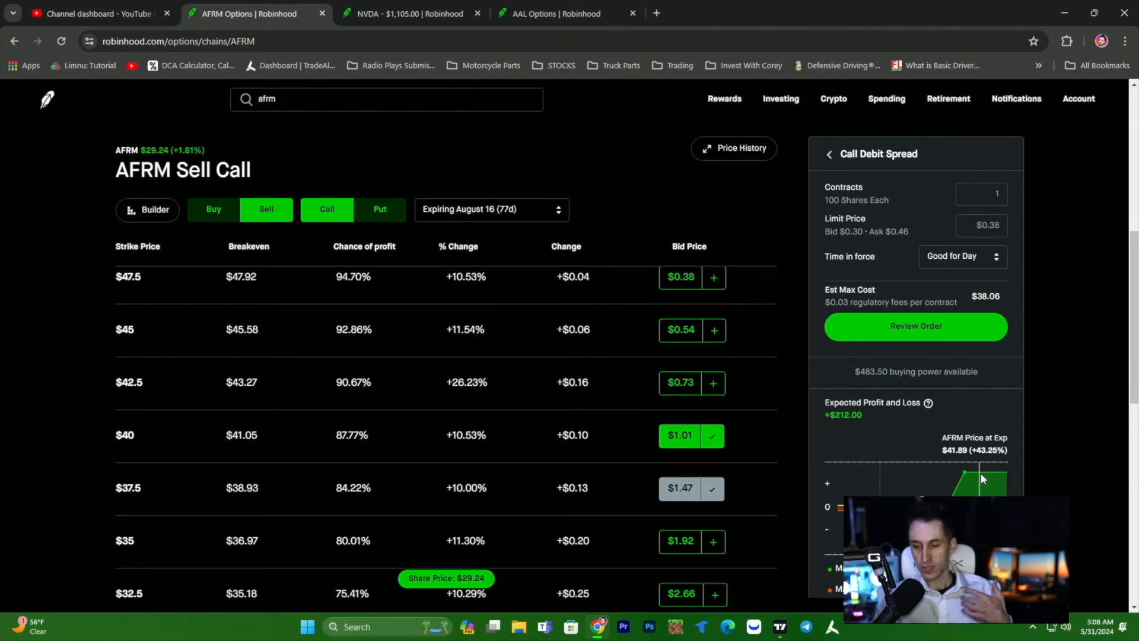
mouse_move(912, 470)
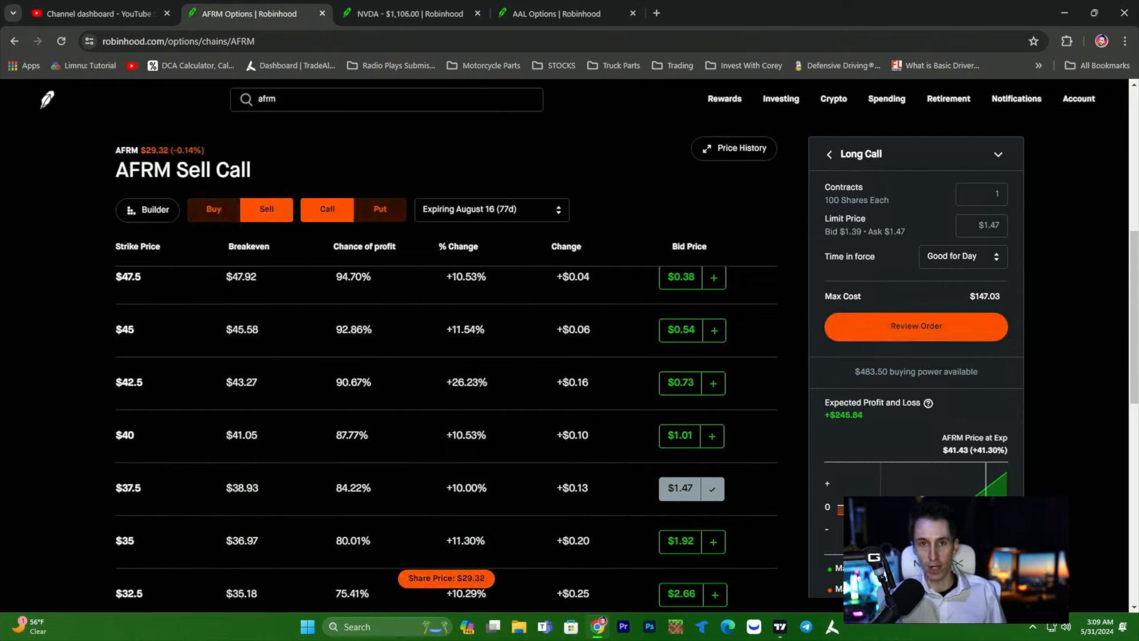
click(712, 435)
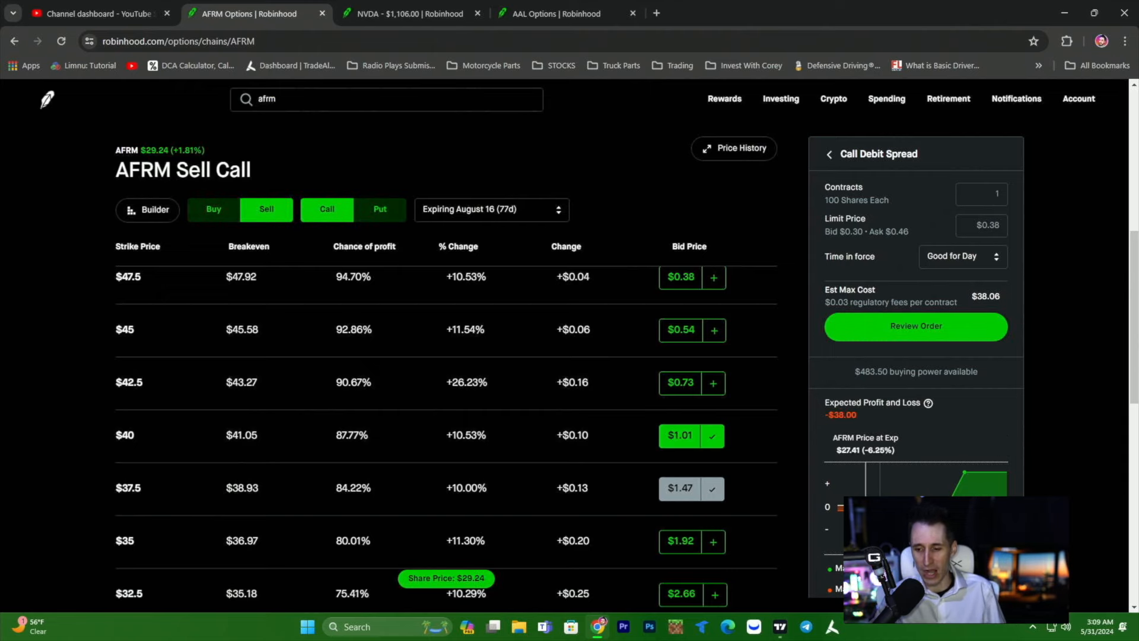
click(711, 435)
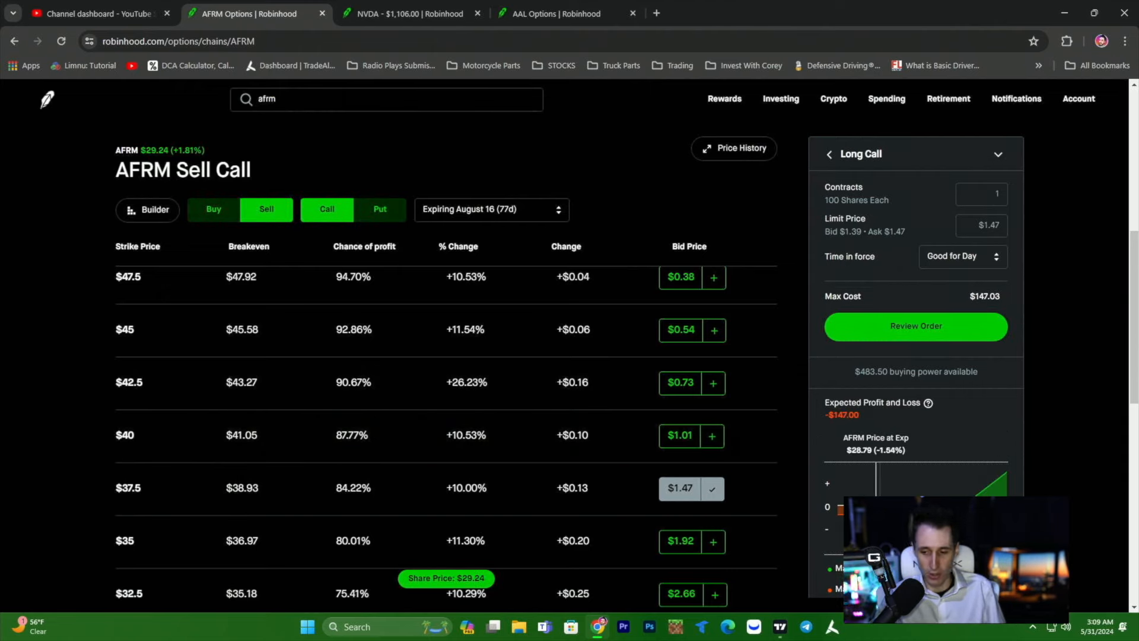
click(712, 435)
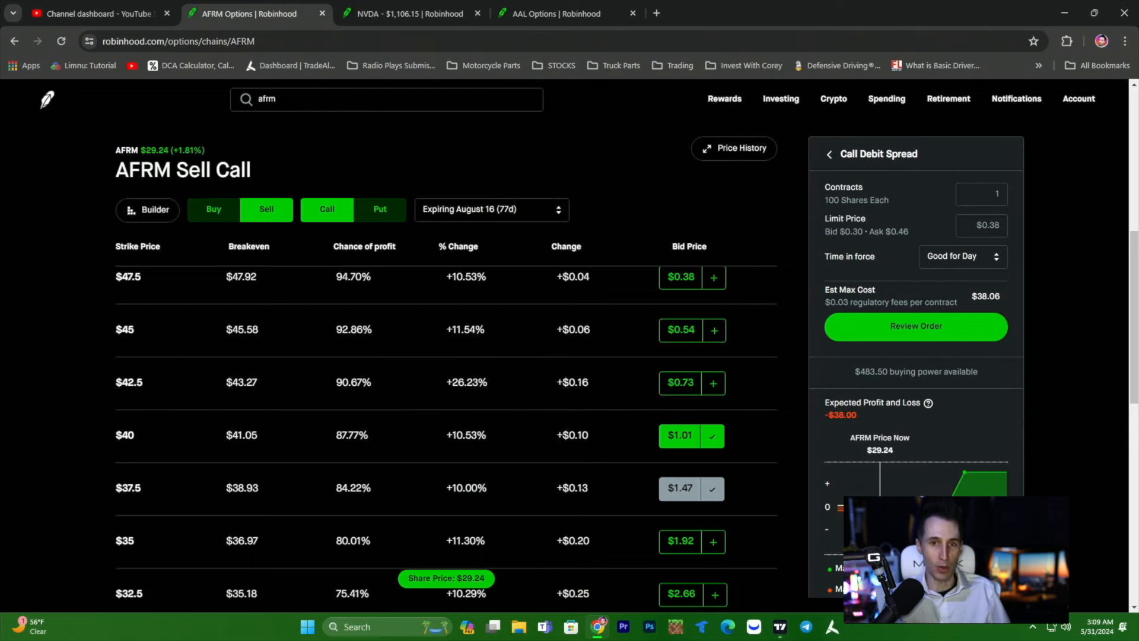
click(981, 193)
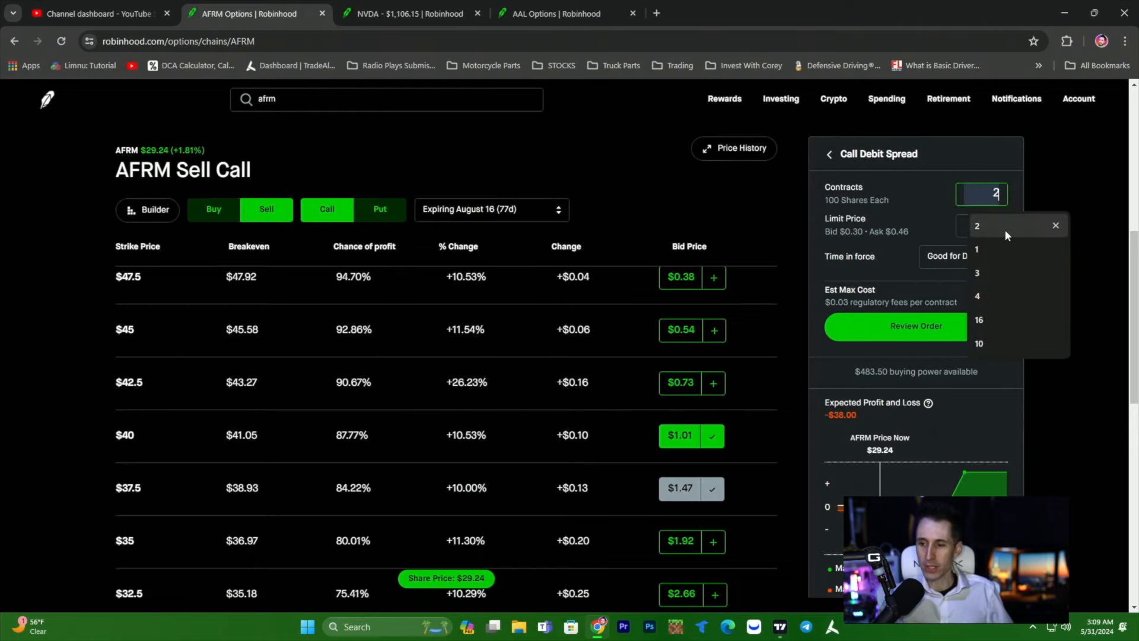
Size the spread at 10 contracts, then view the $37.5 long call alone at $147.03.
click(979, 343)
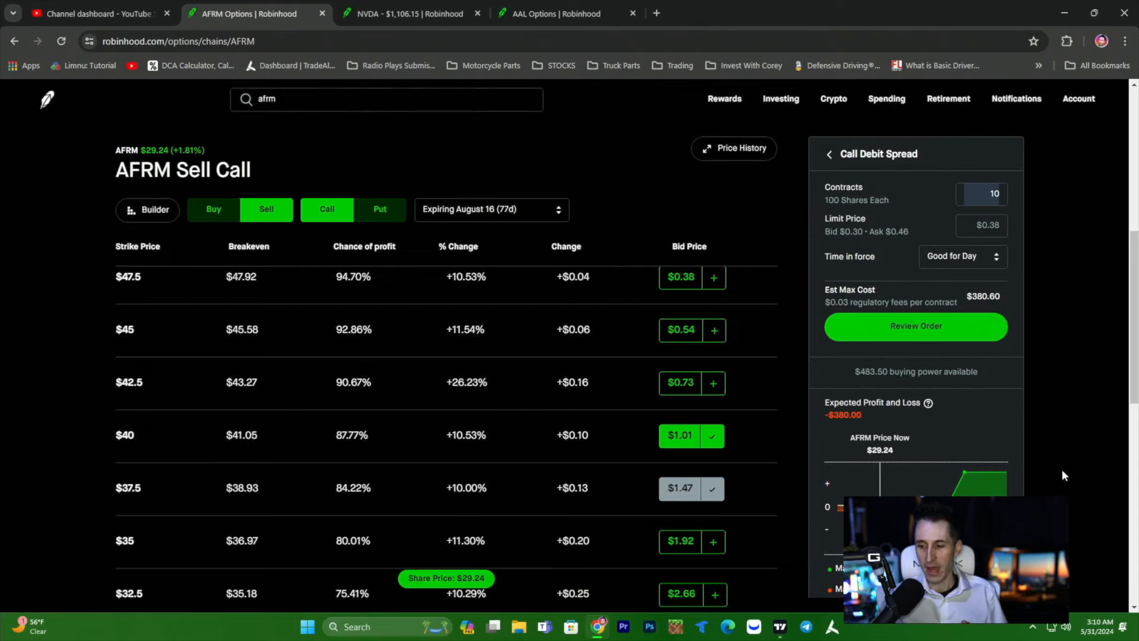
mouse_move(980, 487)
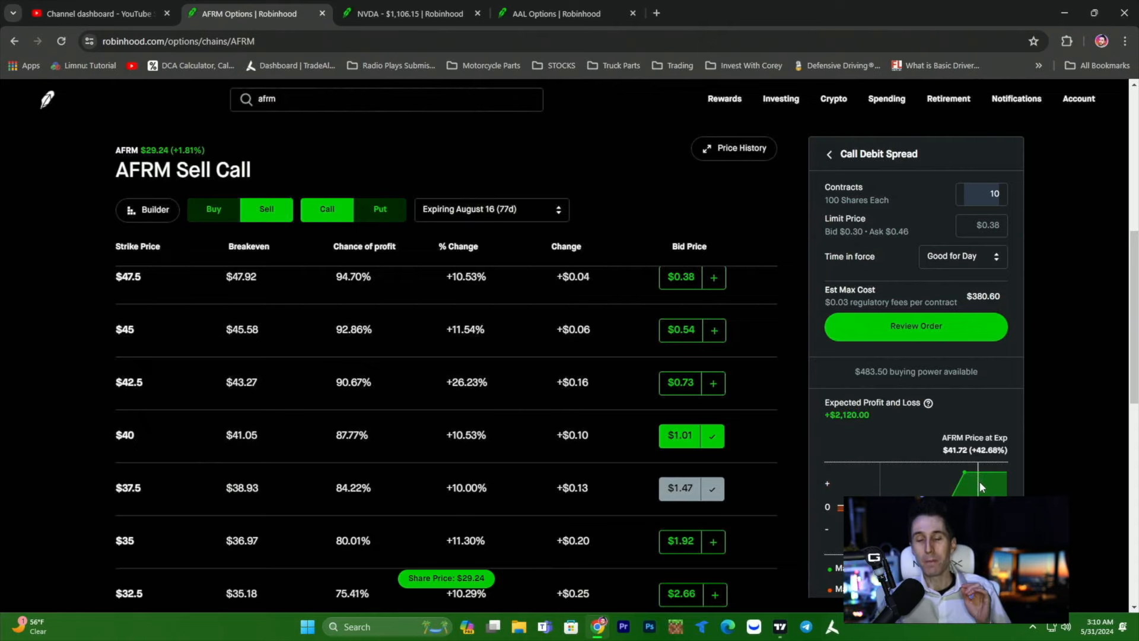
click(981, 194)
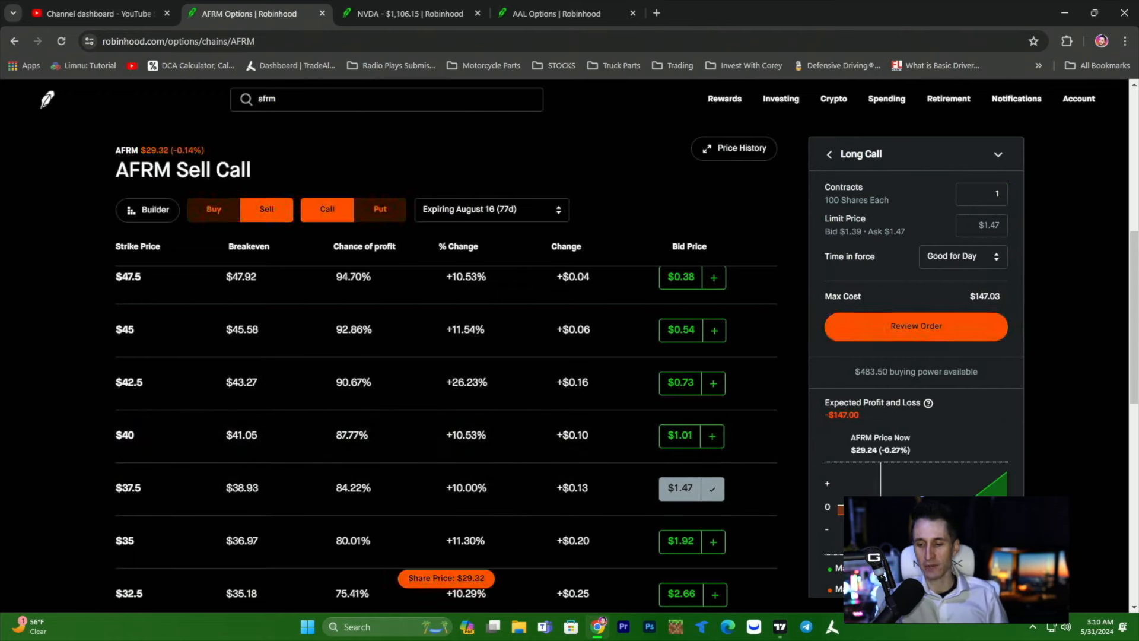
click(712, 435)
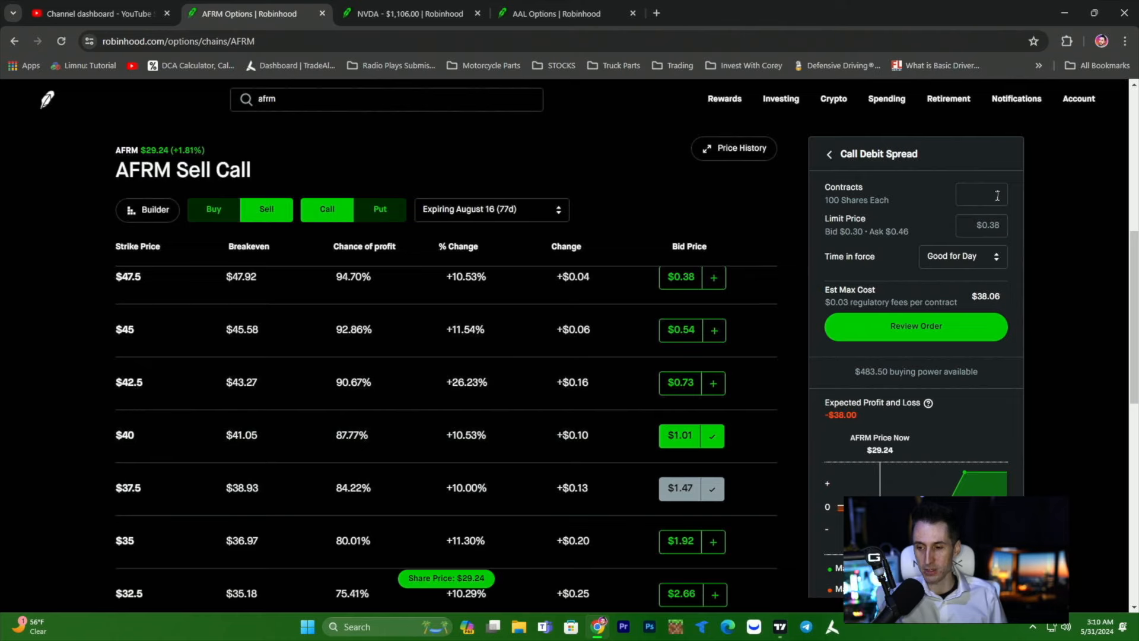
text(5)
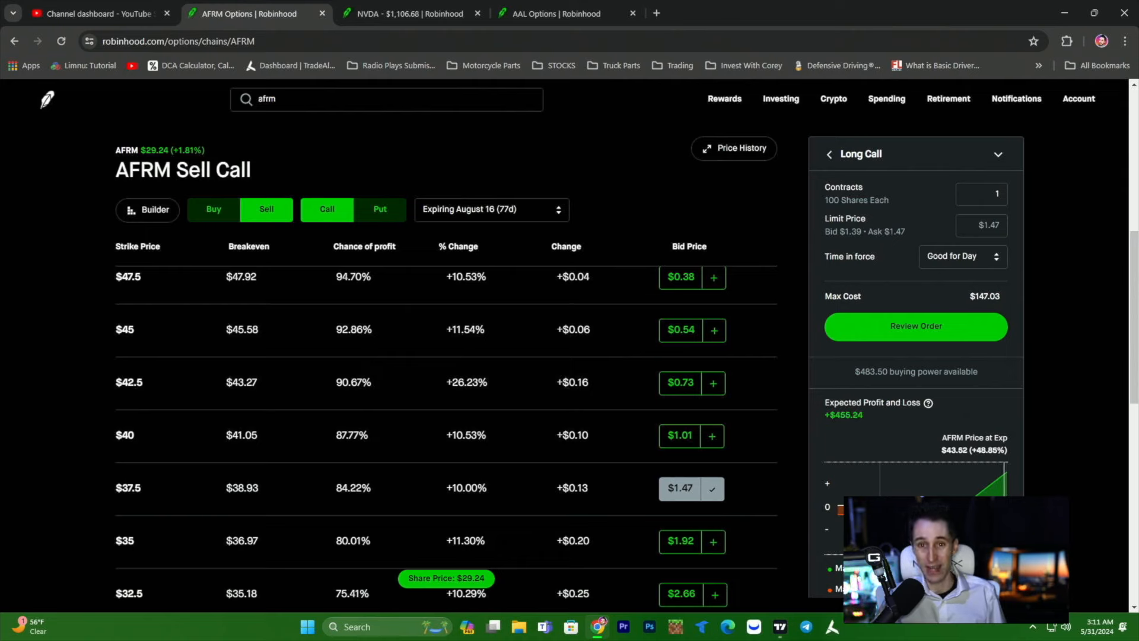
Return to the $37.5/$40 spread ticket sized at 4 contracts, estimated $152.24.
click(712, 434)
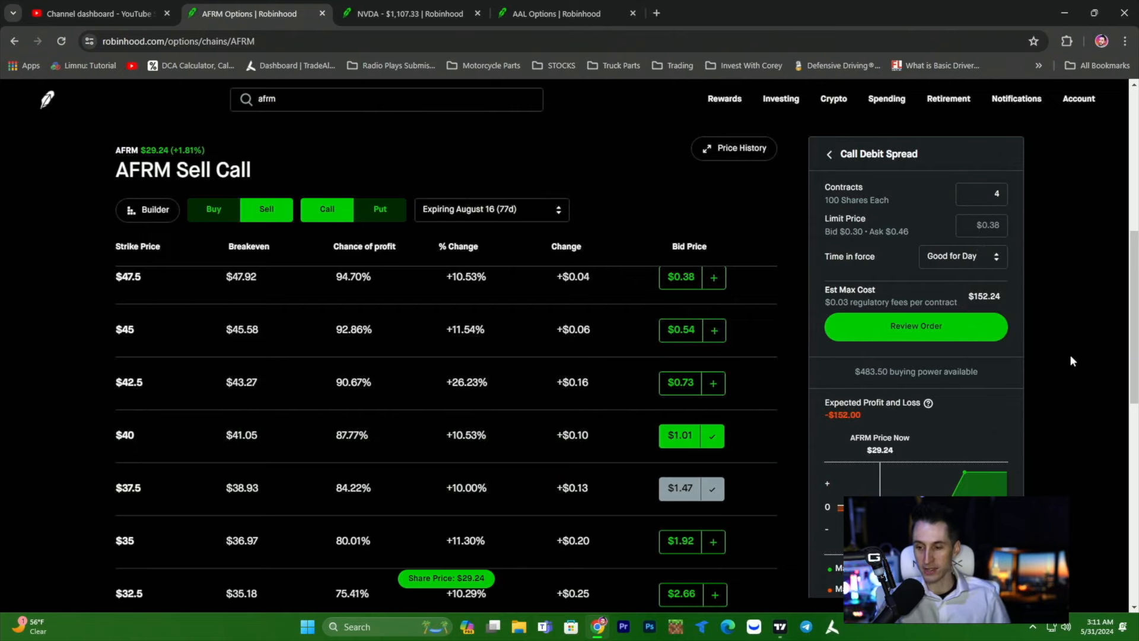
mouse_move(1107, 391)
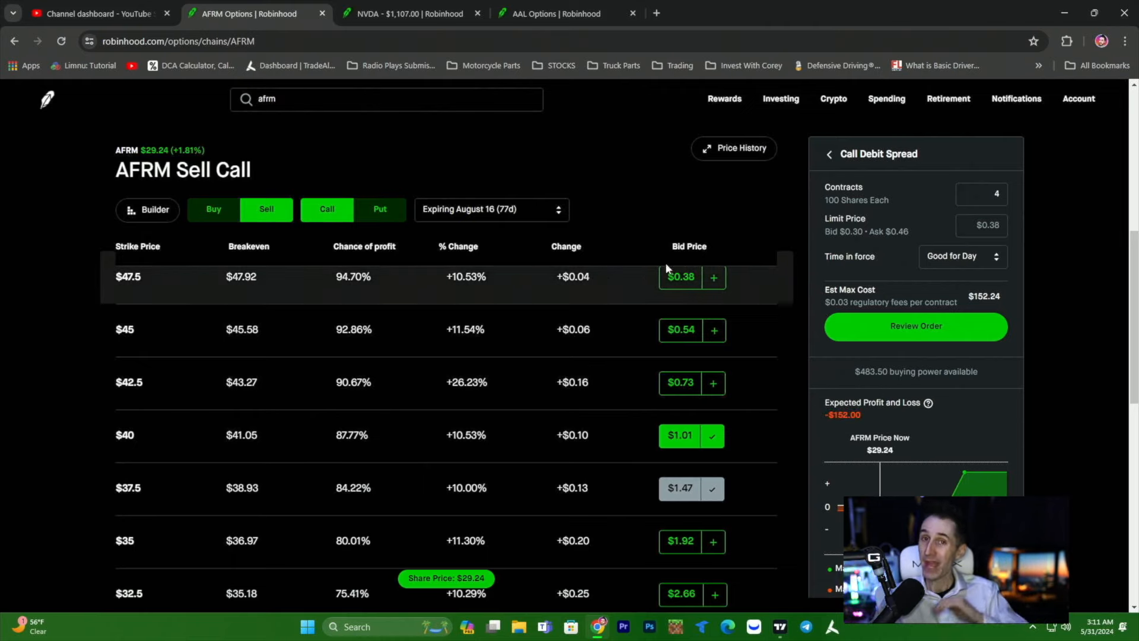
Review the AAL spread tab, then open the NVDA July 19 options chain.
click(567, 13)
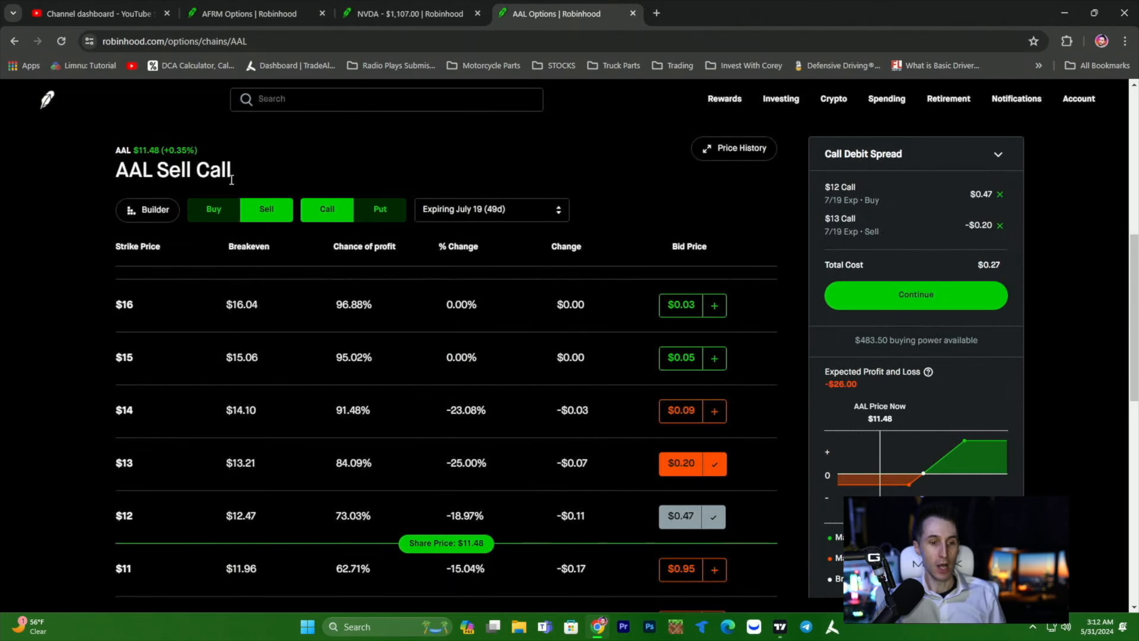
click(411, 13)
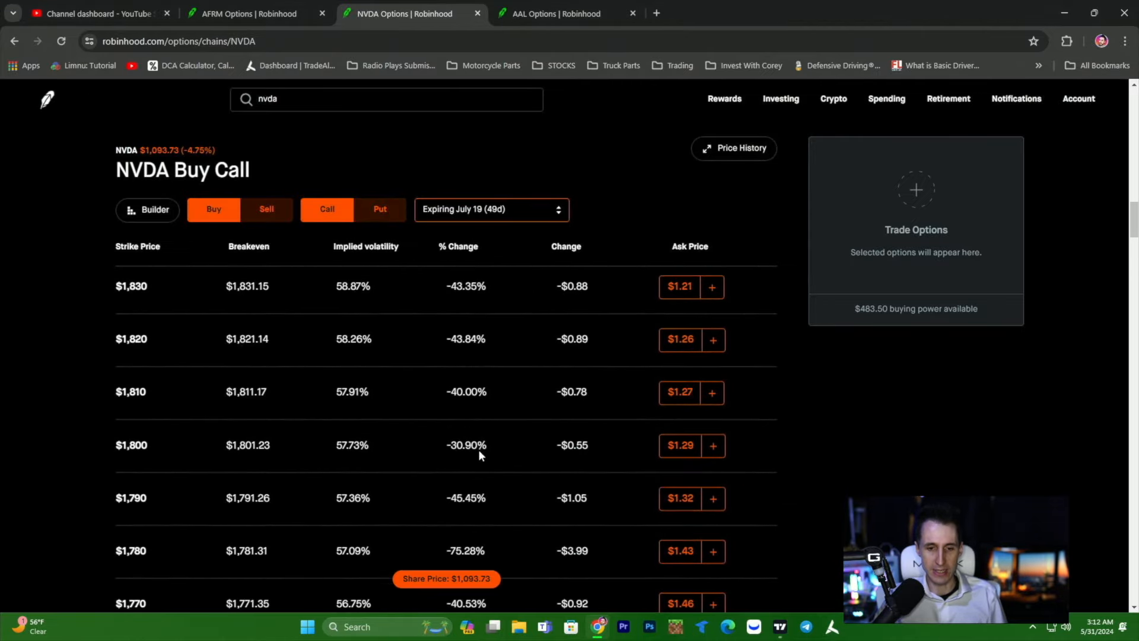
Switch the NVDA chain to puts and sell the $945 put, making a $1.35 debit spread.
click(379, 209)
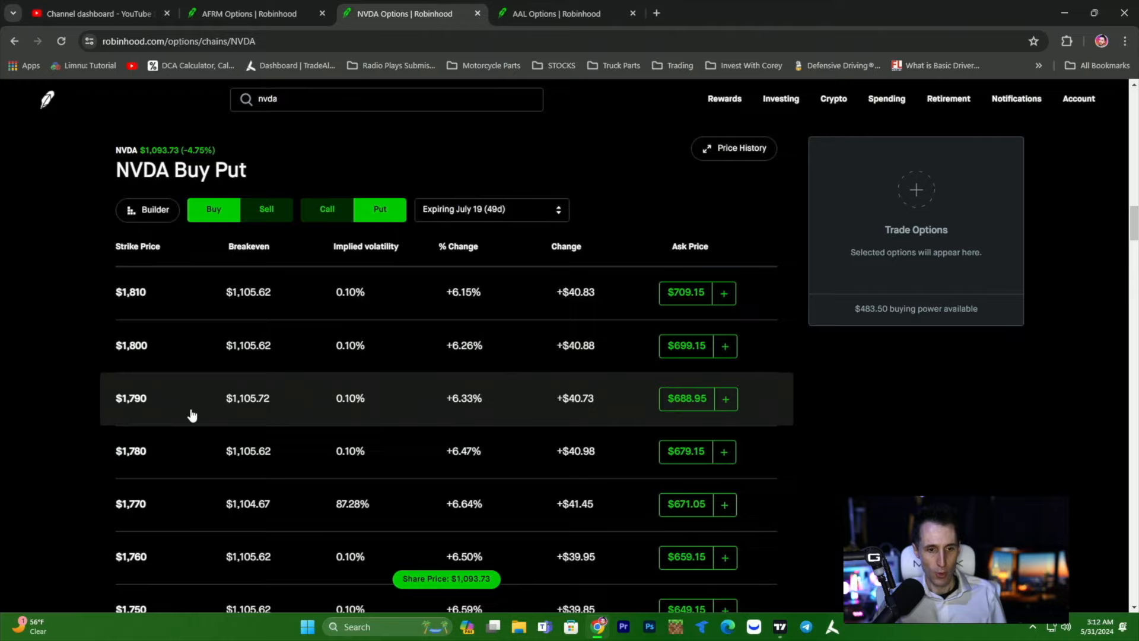
scroll(down, 3)
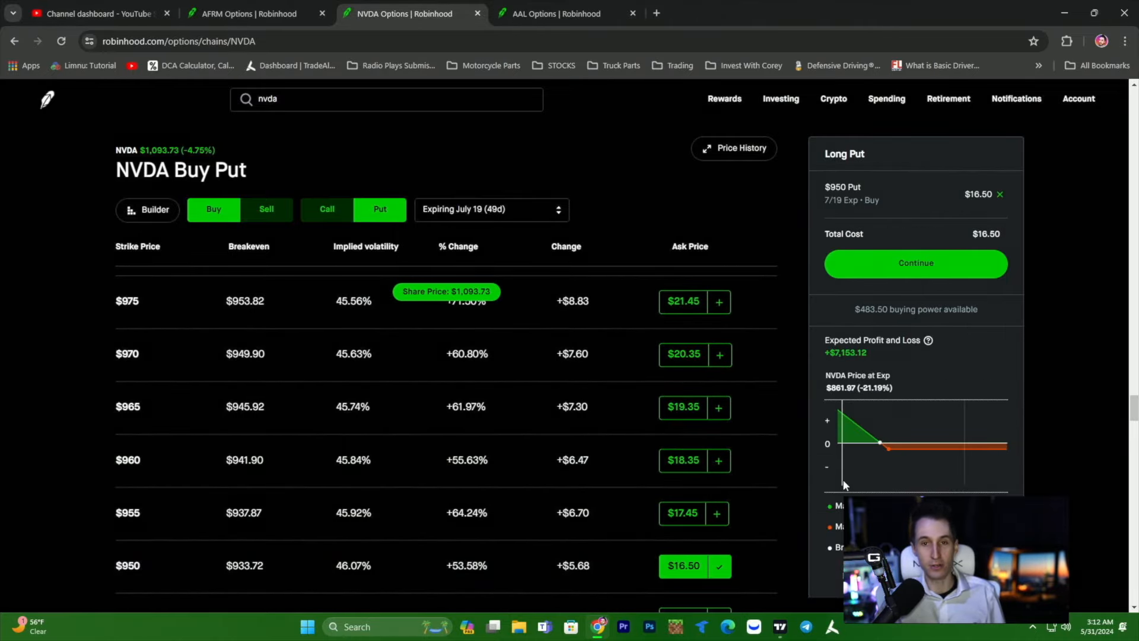
click(266, 210)
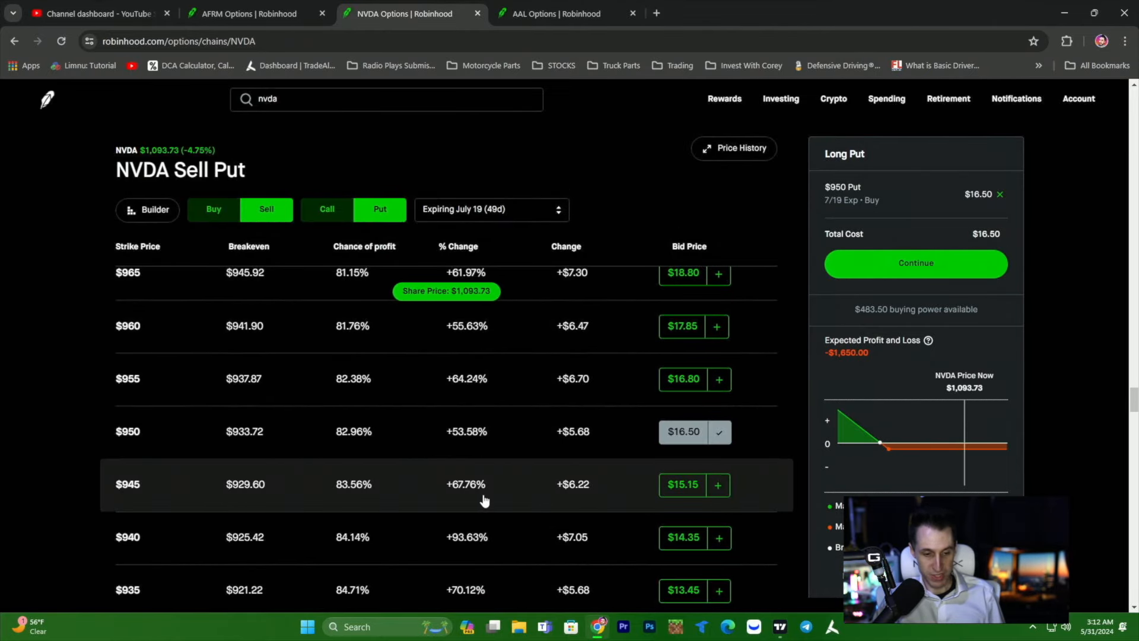
click(718, 485)
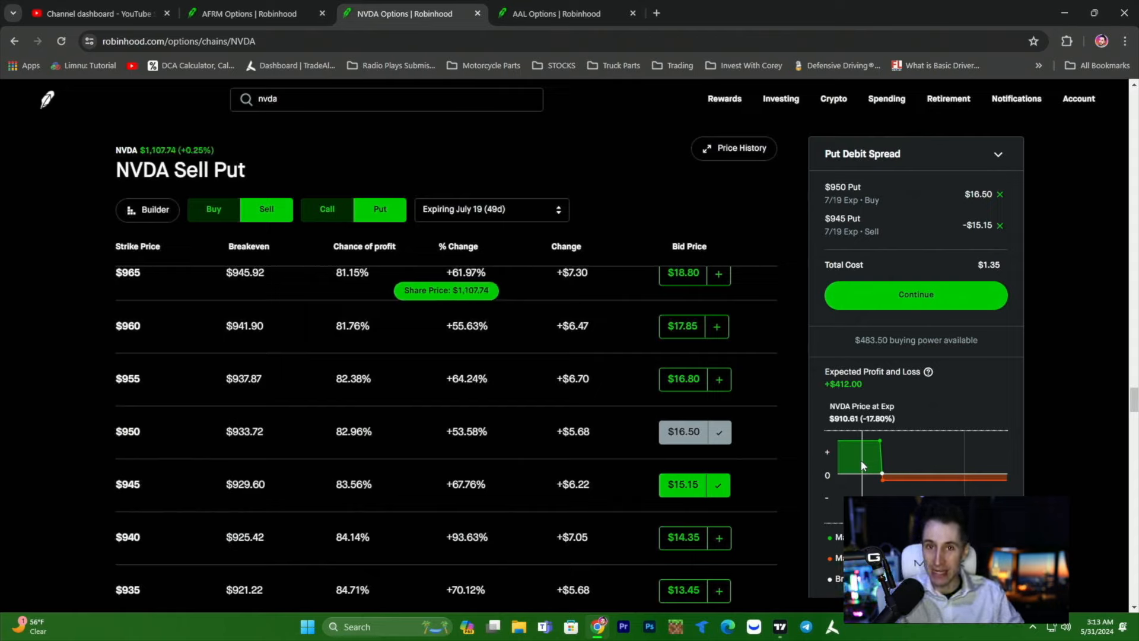
mouse_move(875, 460)
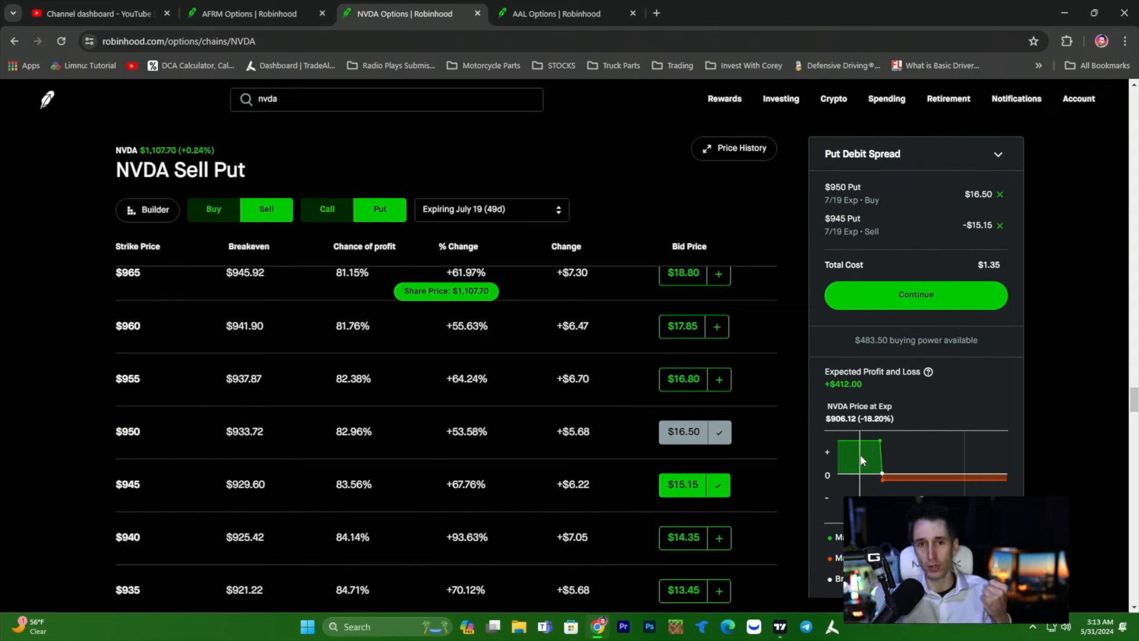
mouse_move(955, 468)
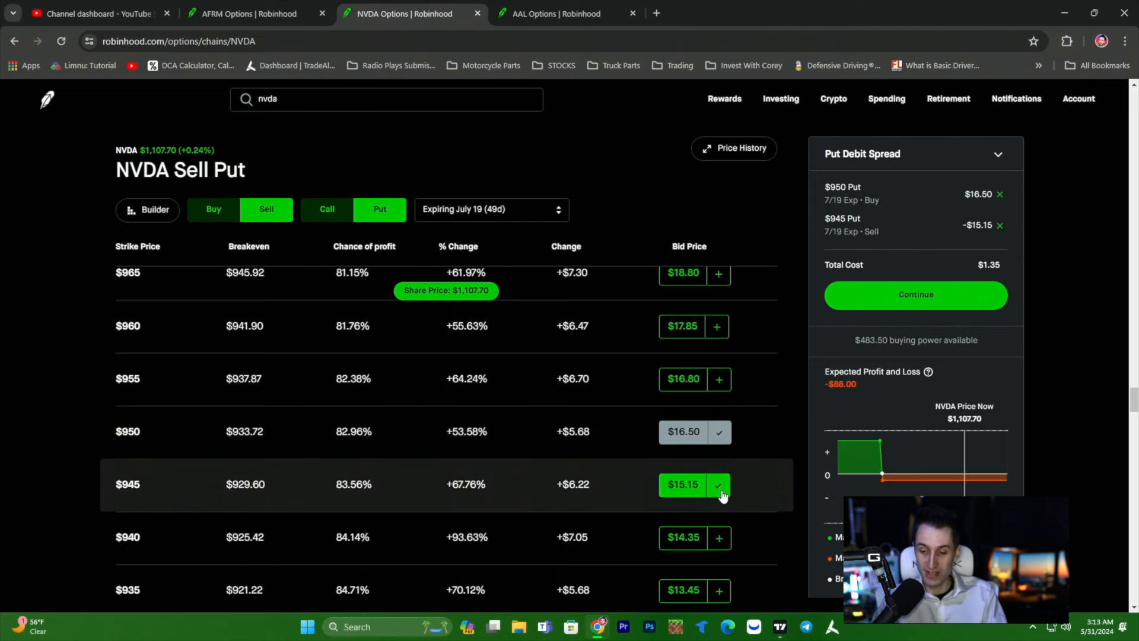
click(718, 485)
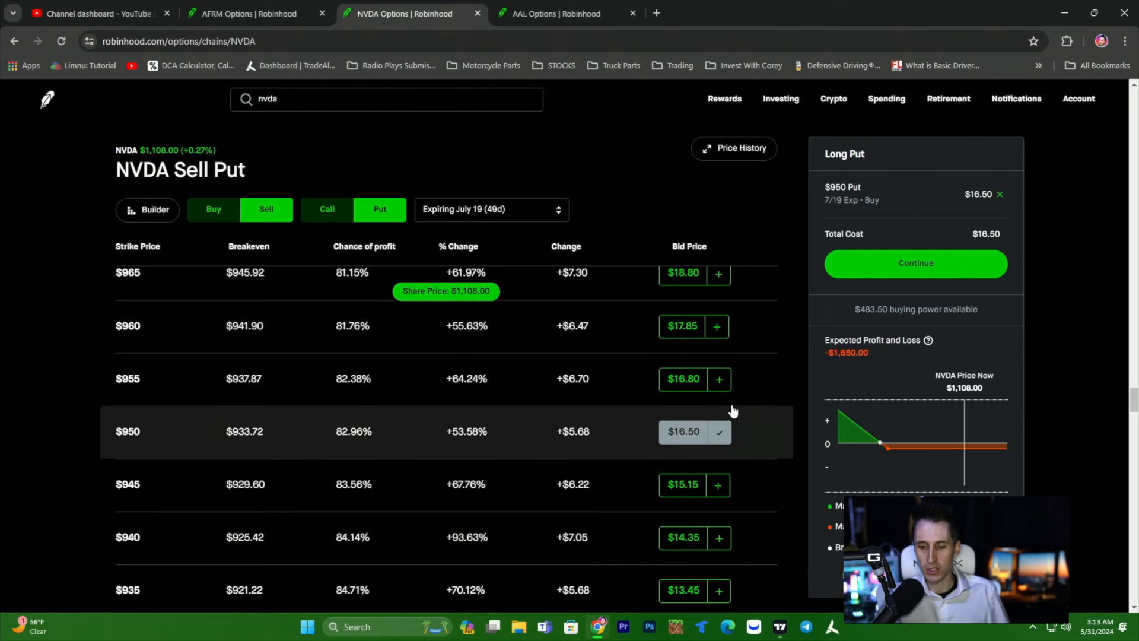
click(718, 485)
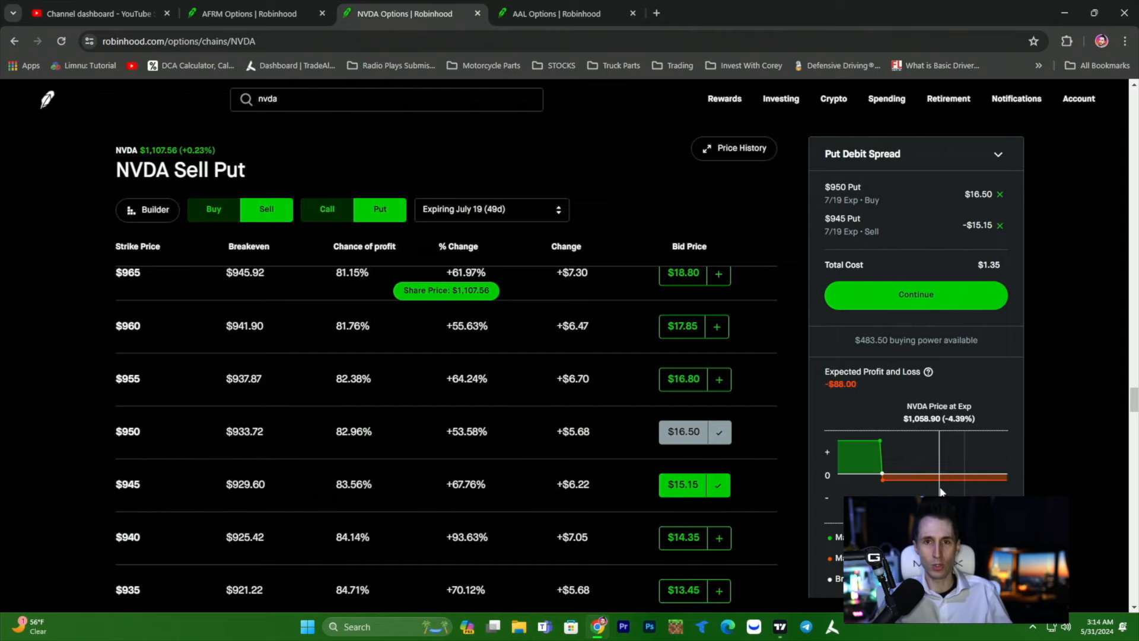